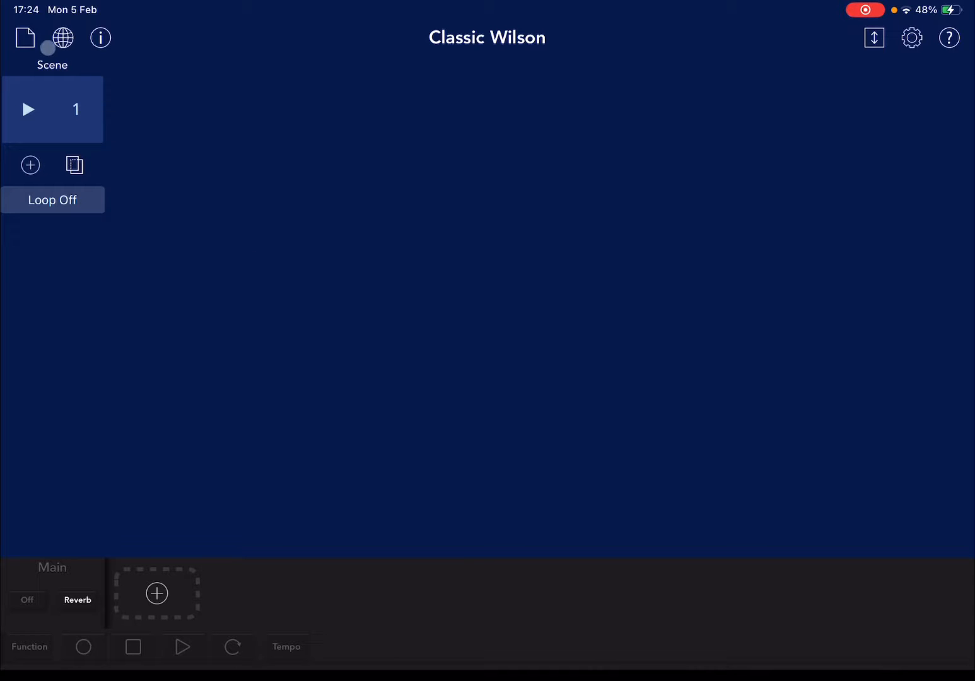
Step: Create a new song named Fine Growth with a London drum gadget as its first track
left_click(24, 38)
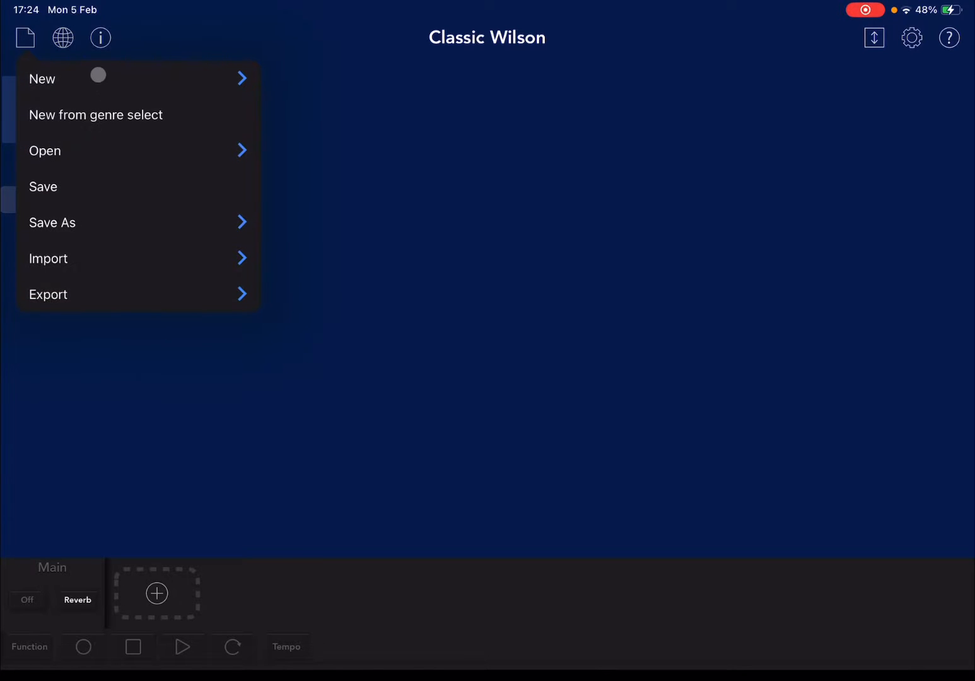
left_click(43, 78)
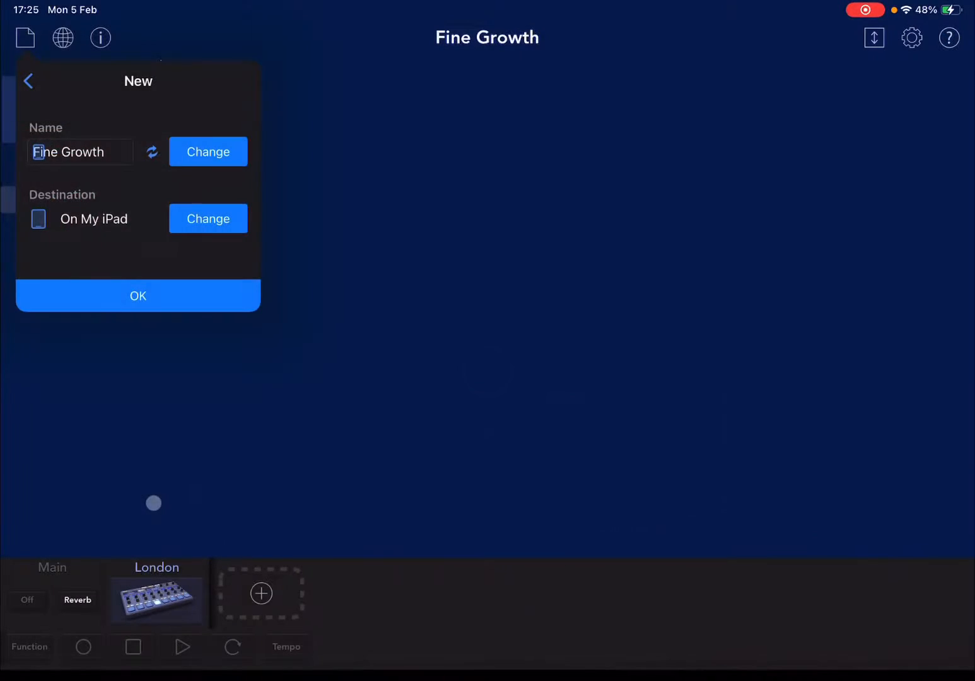
left_click(138, 296)
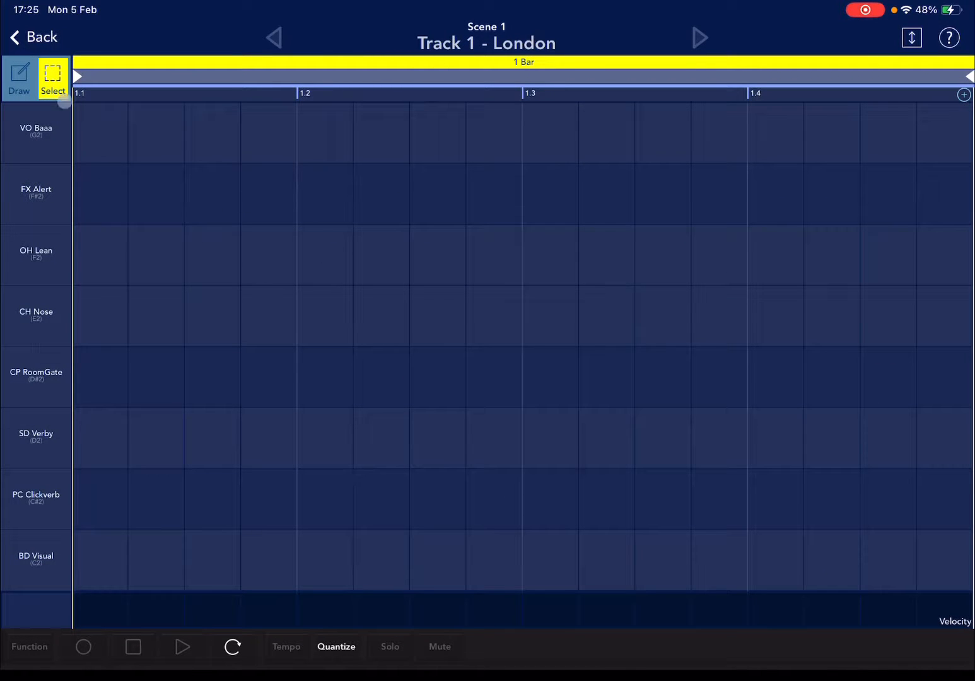
left_click(33, 37)
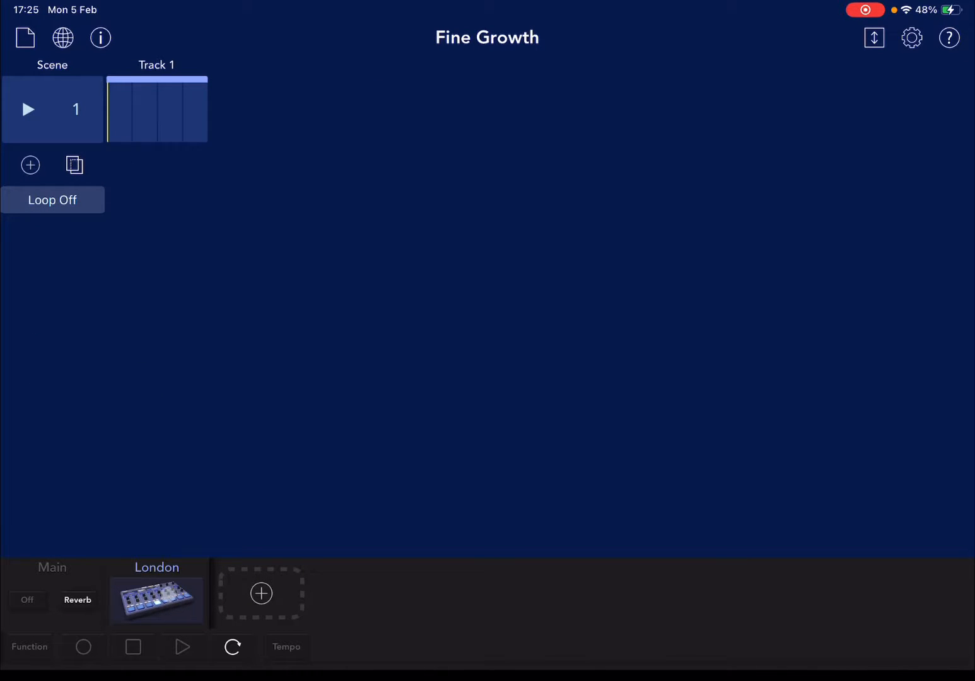
left_click(156, 108)
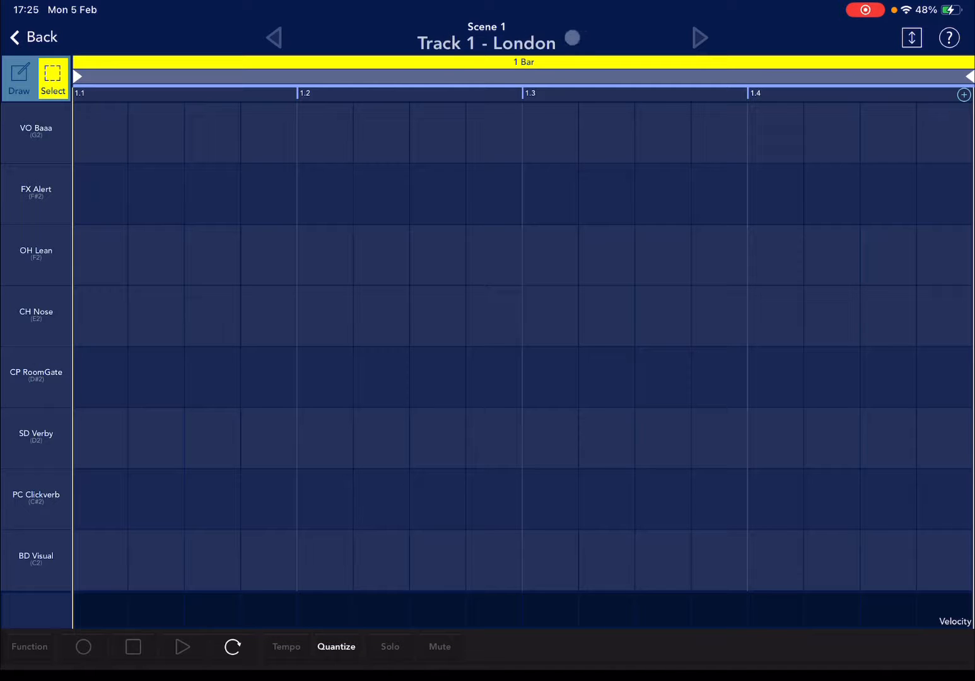
left_click(775, 204)
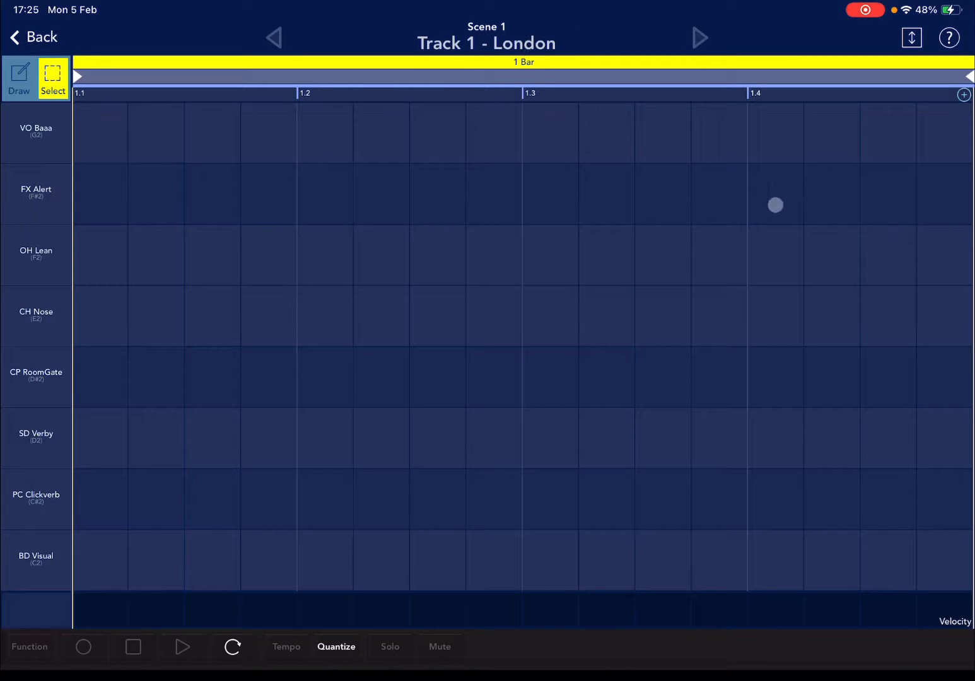
left_click_drag(774, 205, 613, 371)
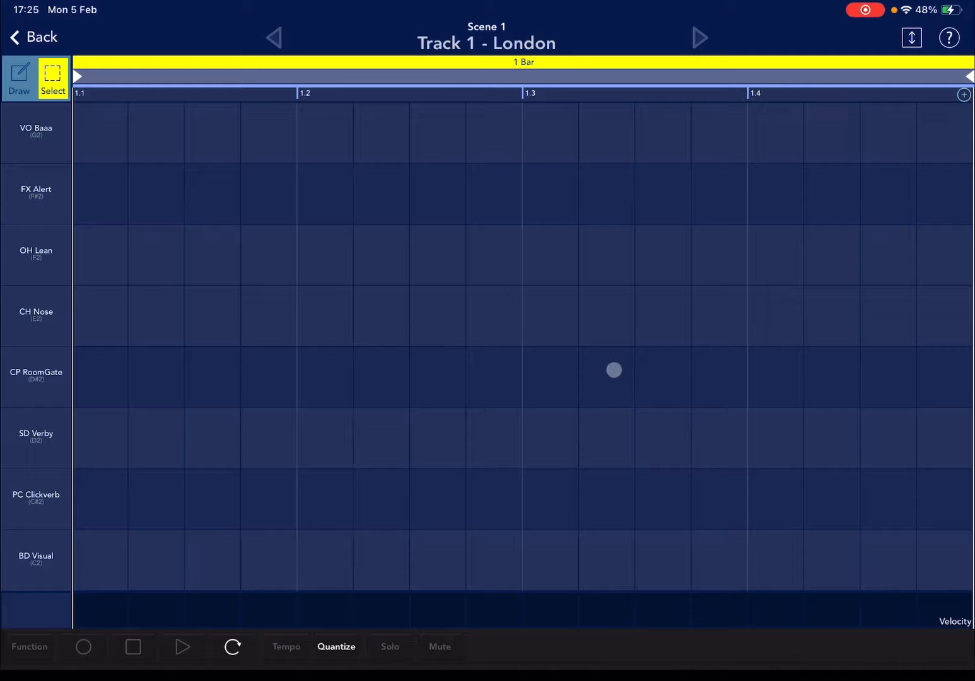
left_click_drag(613, 371, 639, 356)
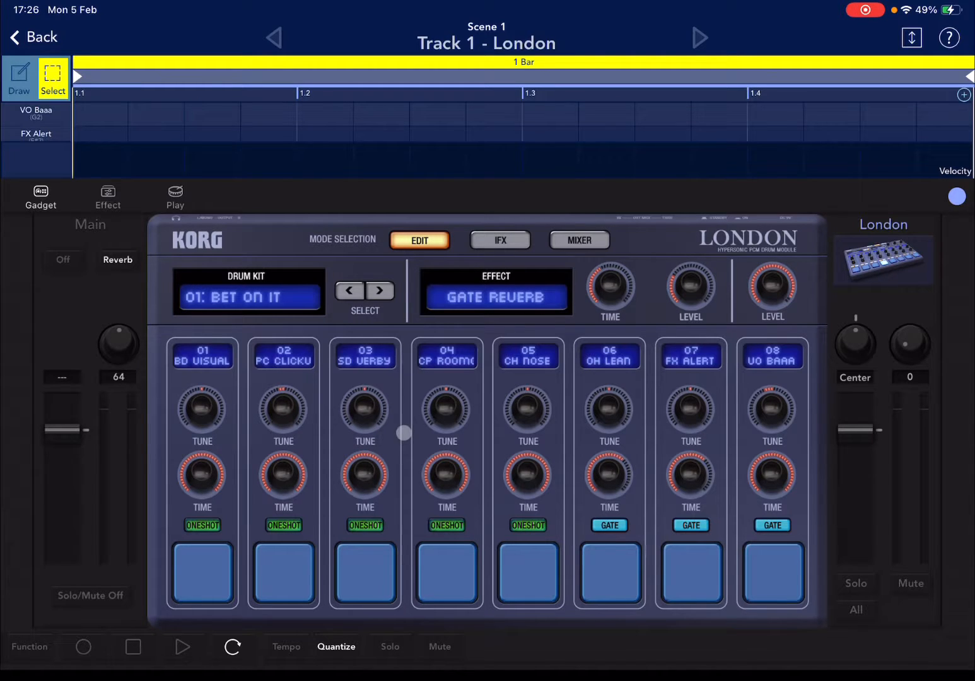
left_click(609, 573)
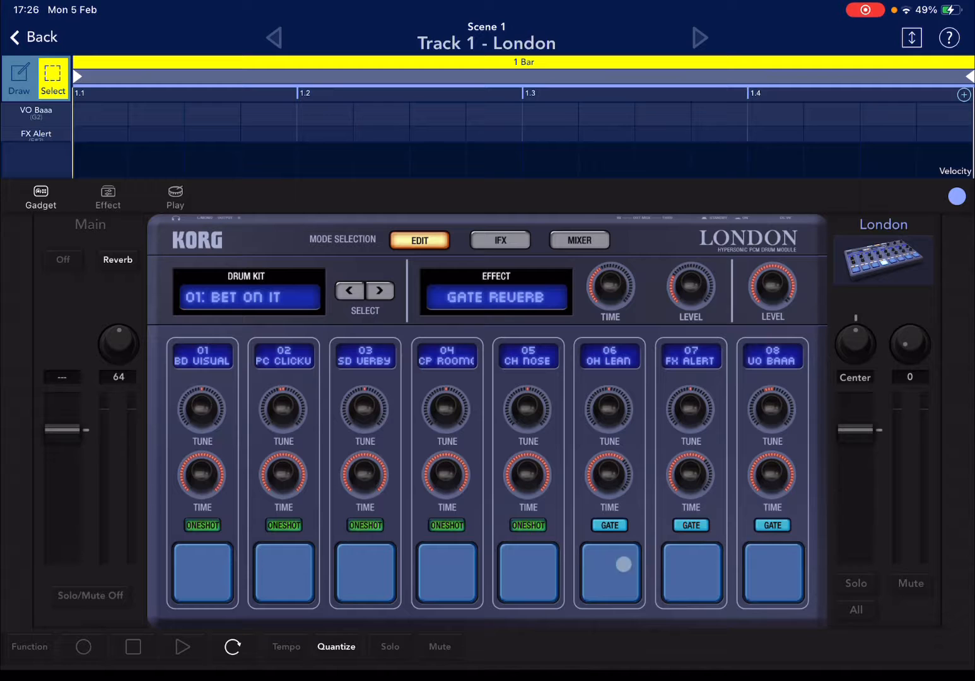
left_click(364, 573)
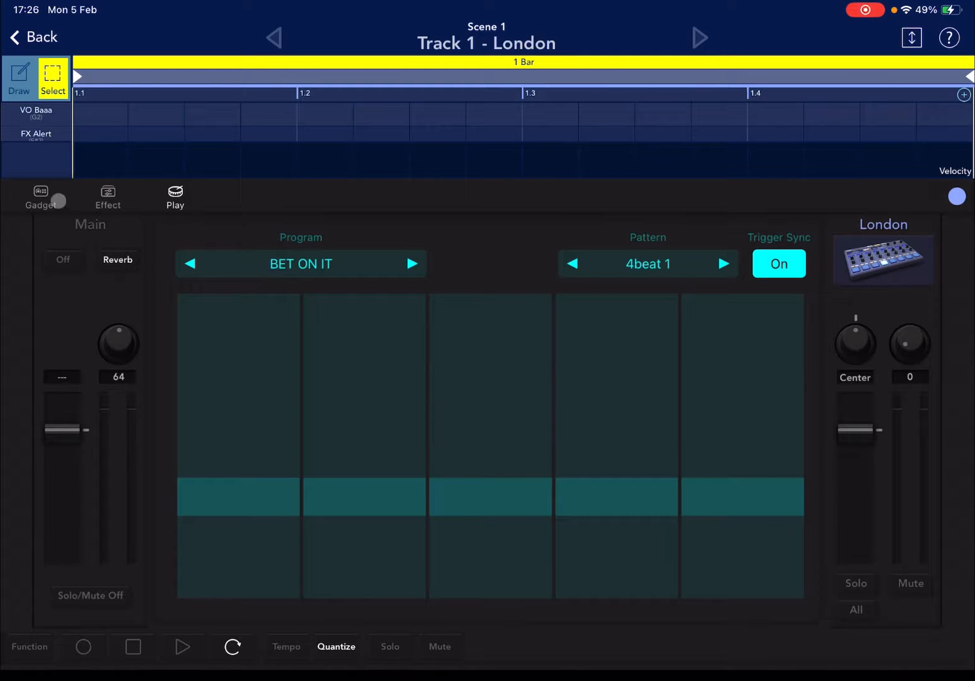
left_click(41, 196)
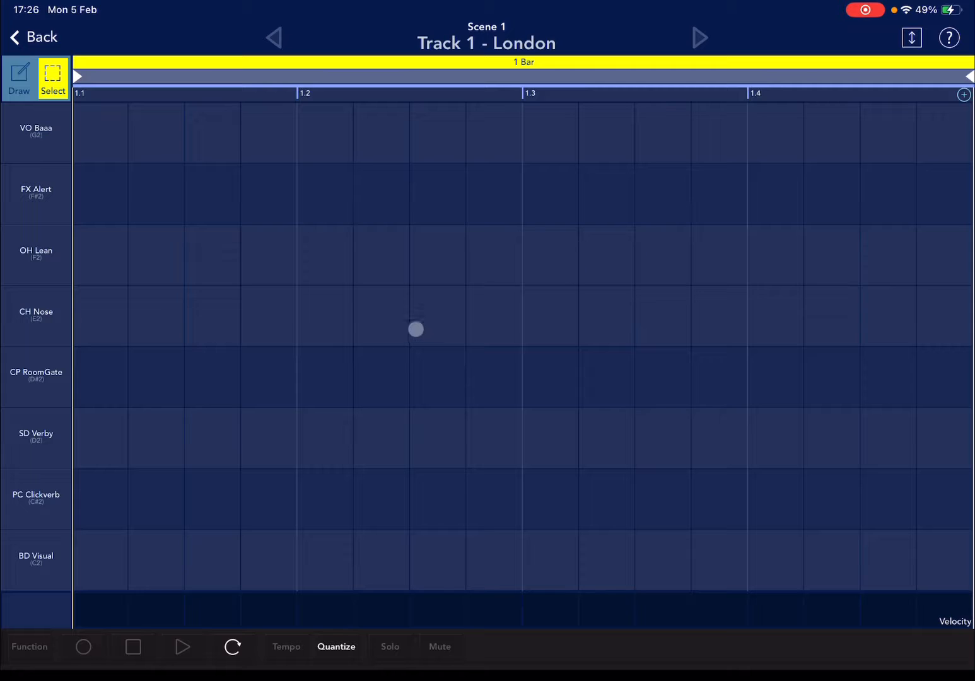
Step: Scroll around the empty London piano roll and switch to the Draw tool
left_click_drag(416, 329, 184, 315)
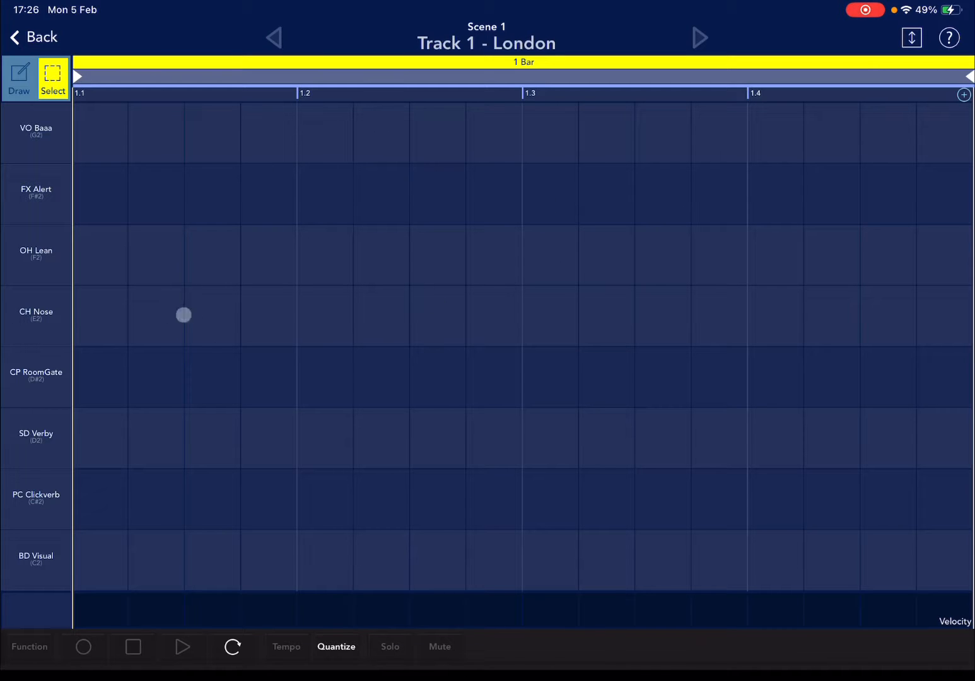
left_click_drag(185, 316, 344, 308)
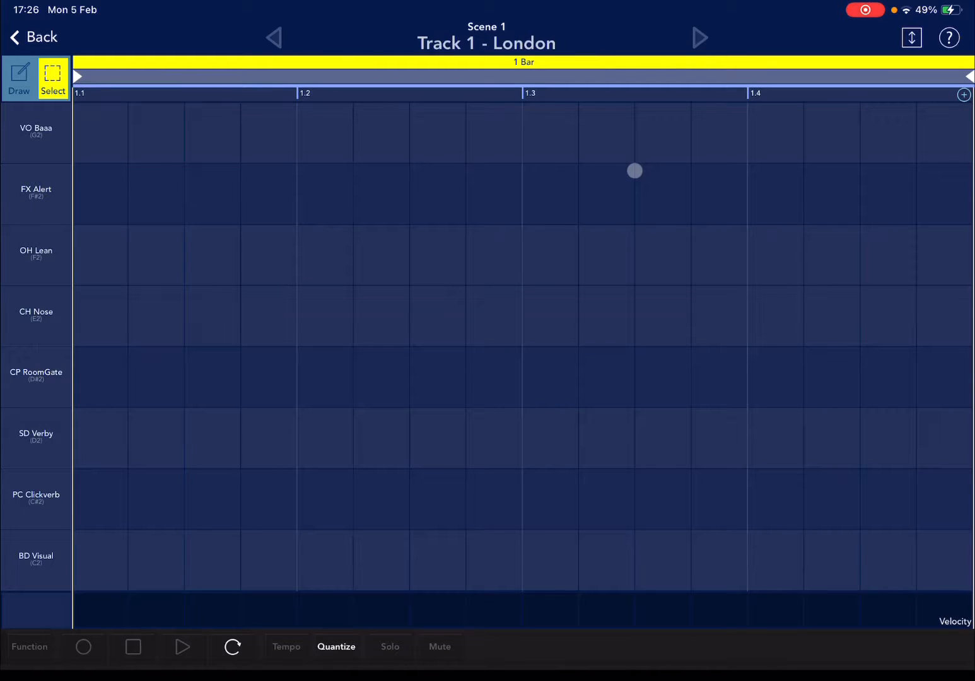
left_click_drag(634, 172, 559, 174)
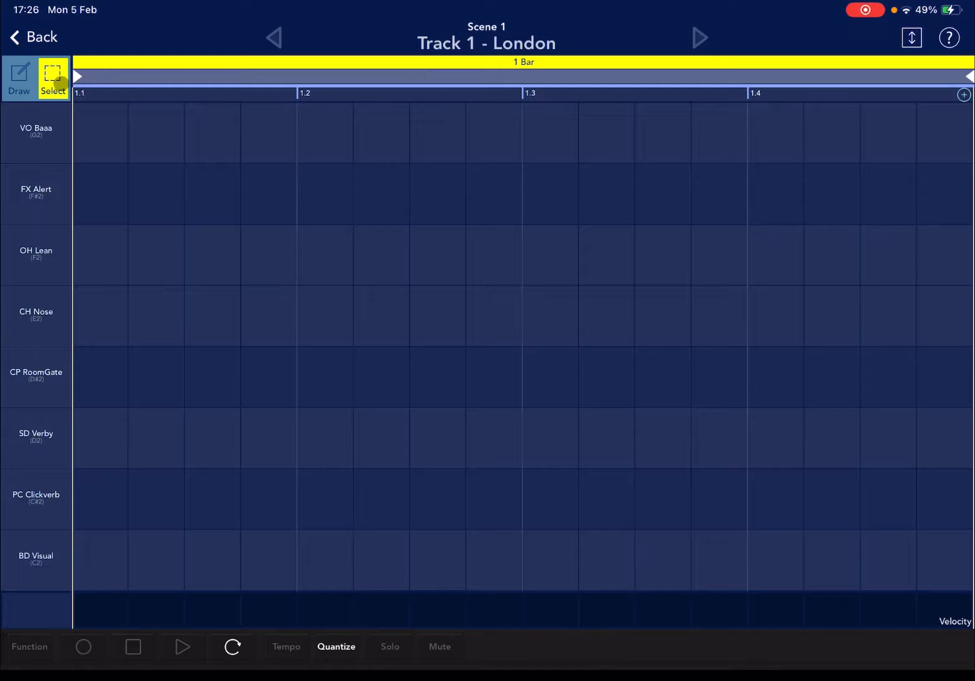
left_click(19, 78)
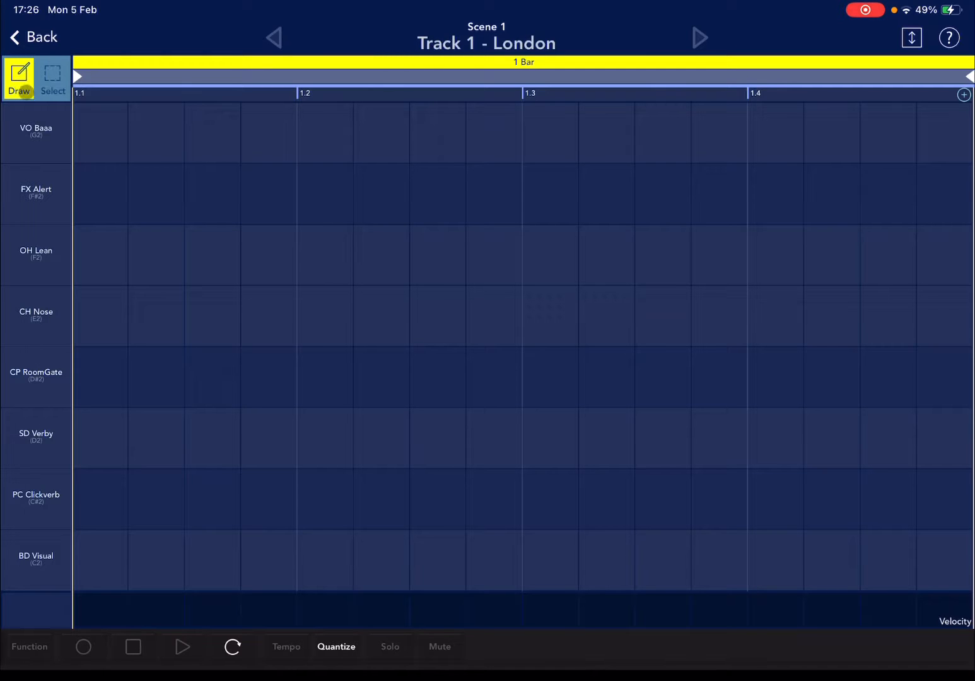
Step: Bring up the Function panel with Clear Note, Bars, play mode and Grid options
left_click(201, 212)
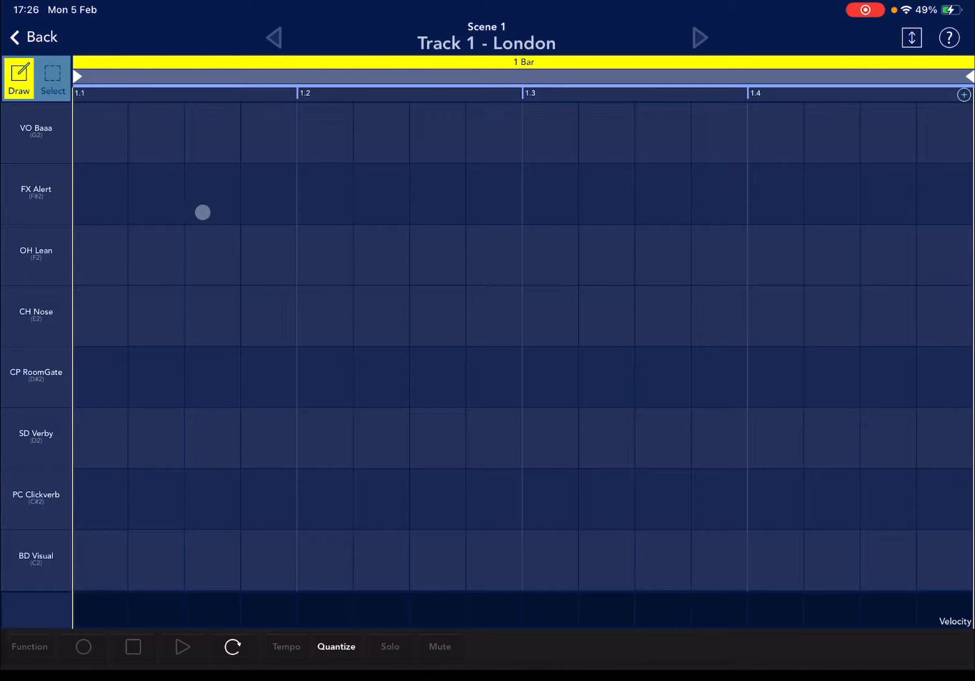
left_click_drag(202, 211, 273, 177)
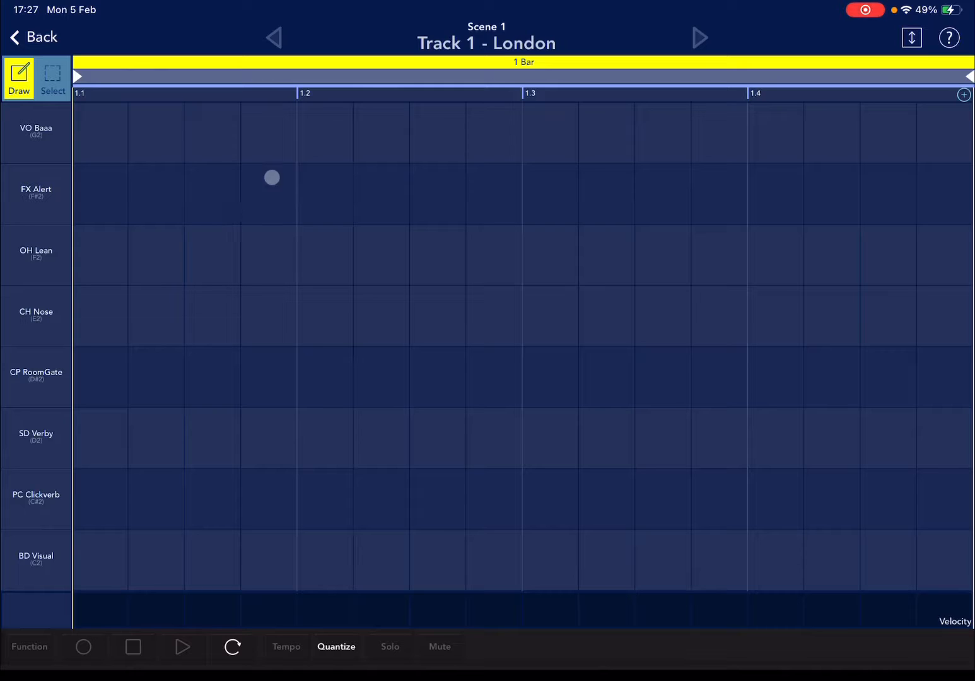
left_click(273, 178)
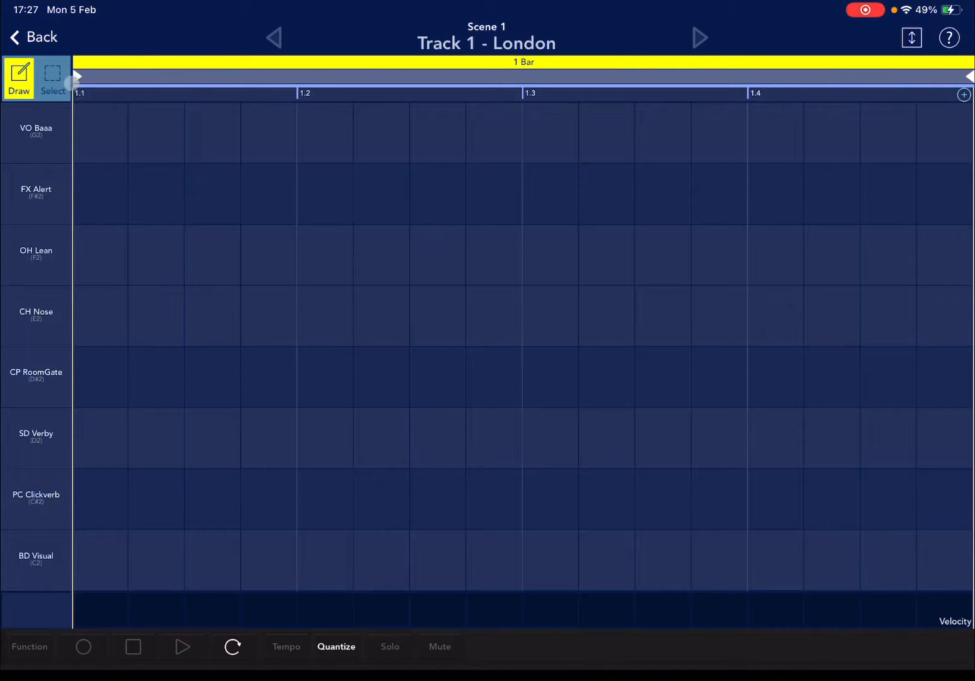
left_click(309, 111)
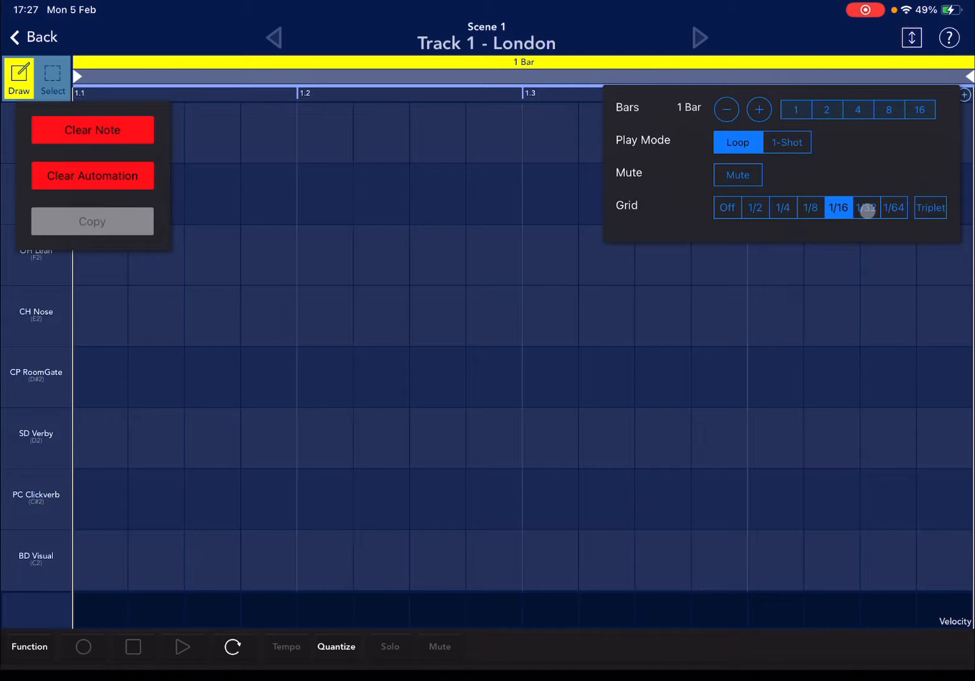
Step: Try grid divisions of 1/4 and 1/8, return to 1/16 and close the Function panel
left_click(838, 207)
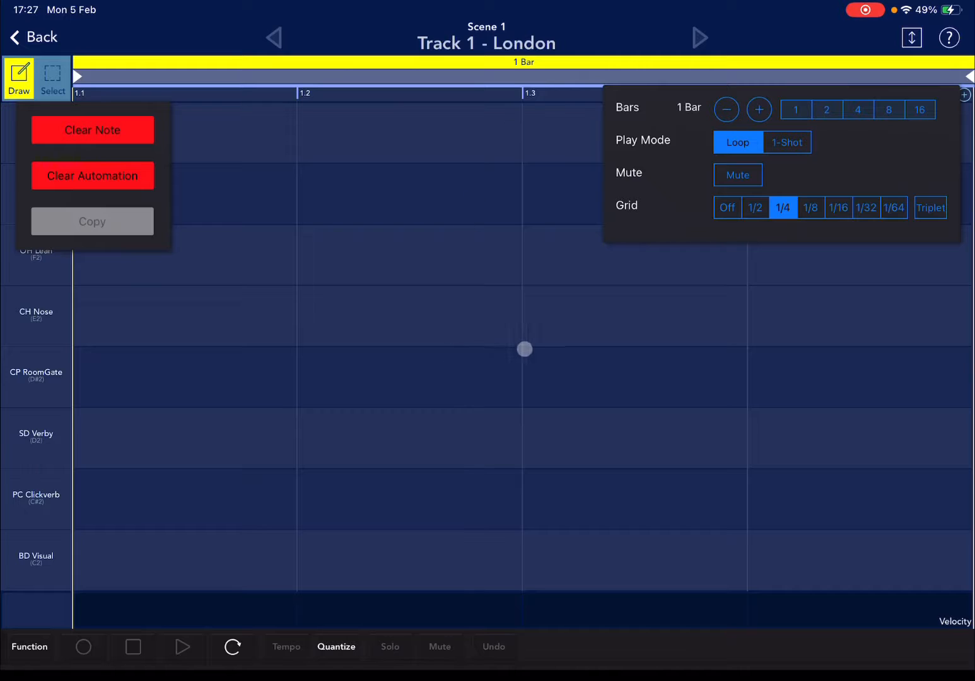
left_click(810, 207)
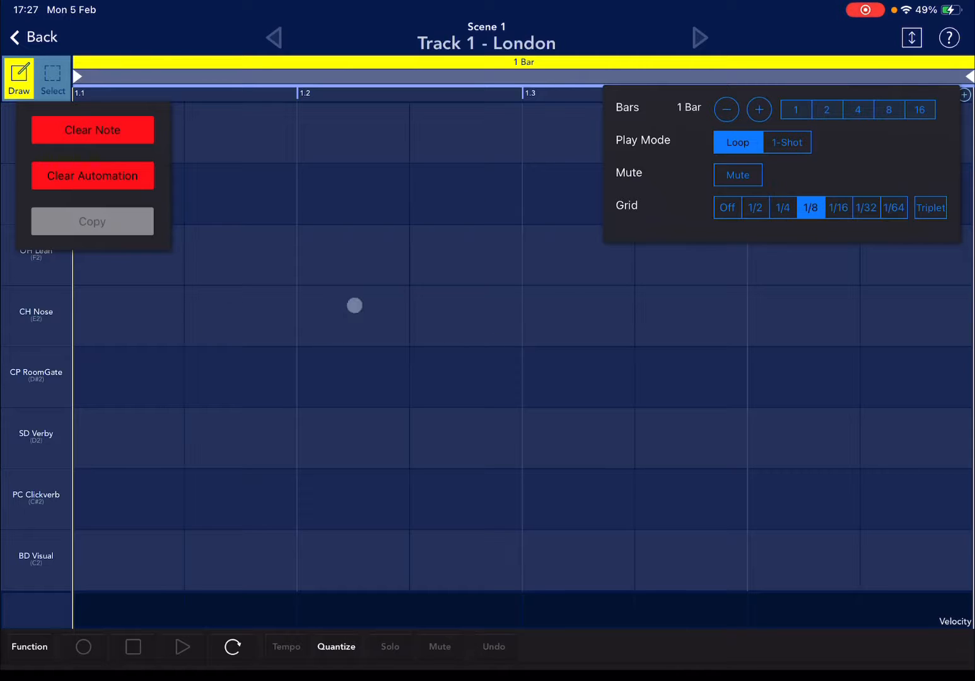
left_click(838, 207)
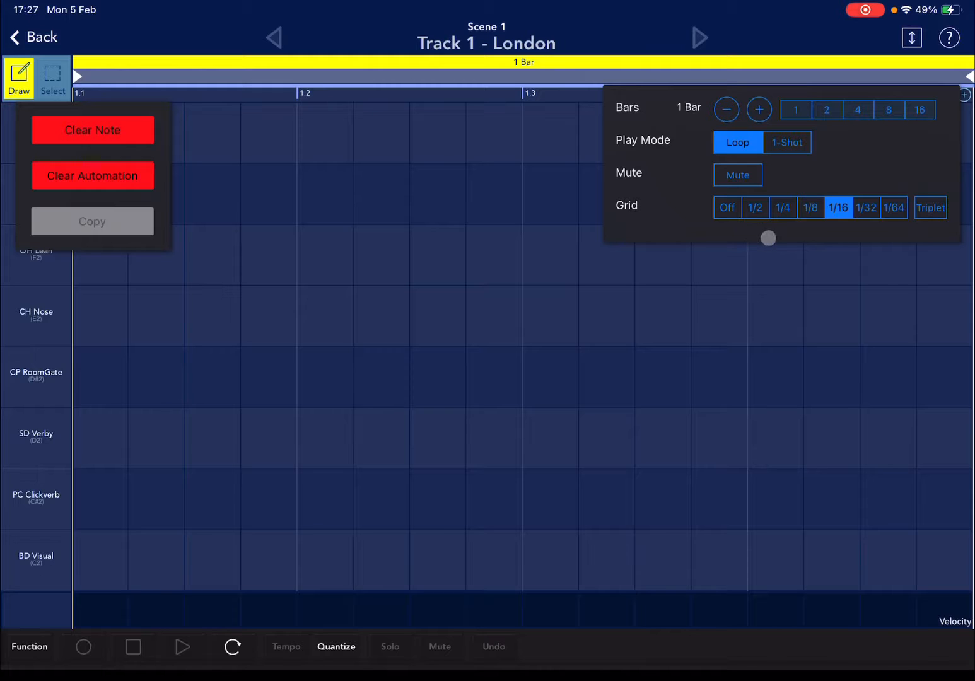
left_click(276, 444)
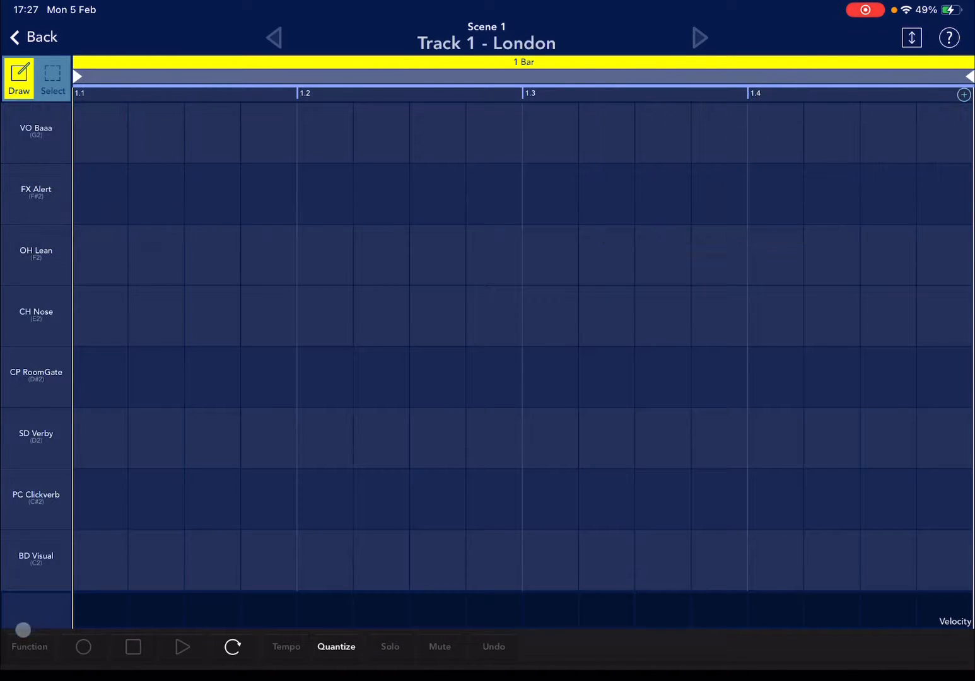
left_click(444, 194)
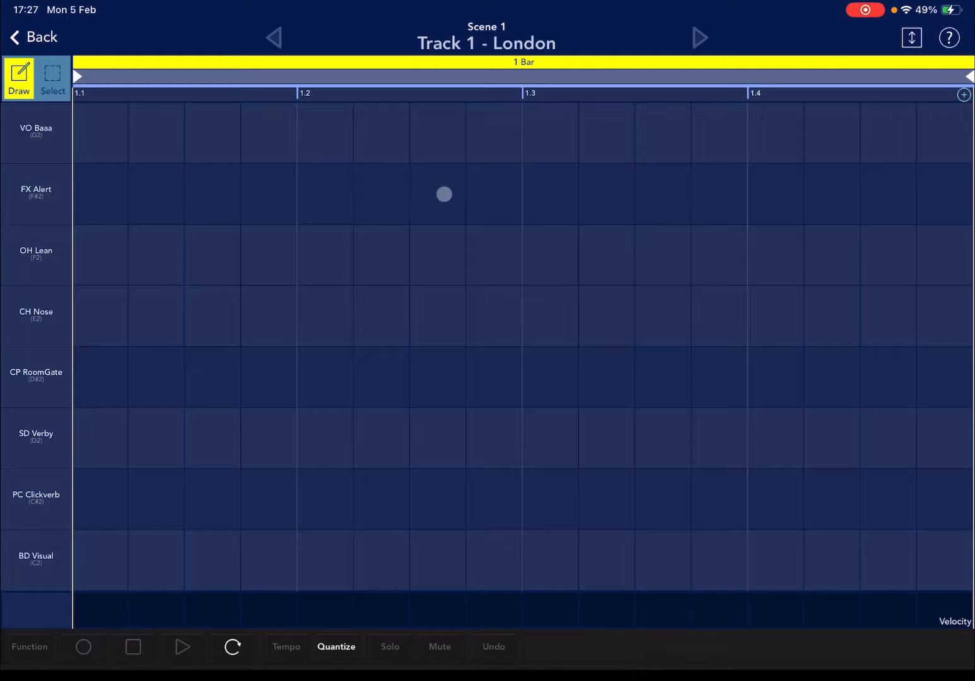
left_click_drag(444, 195, 907, 128)
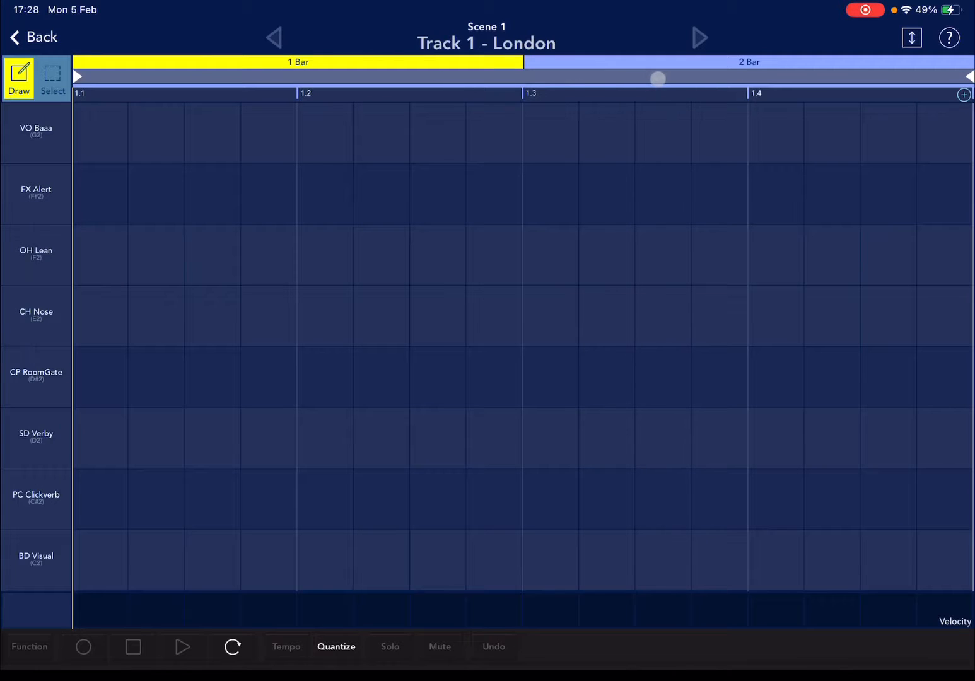
left_click_drag(658, 78, 602, 63)
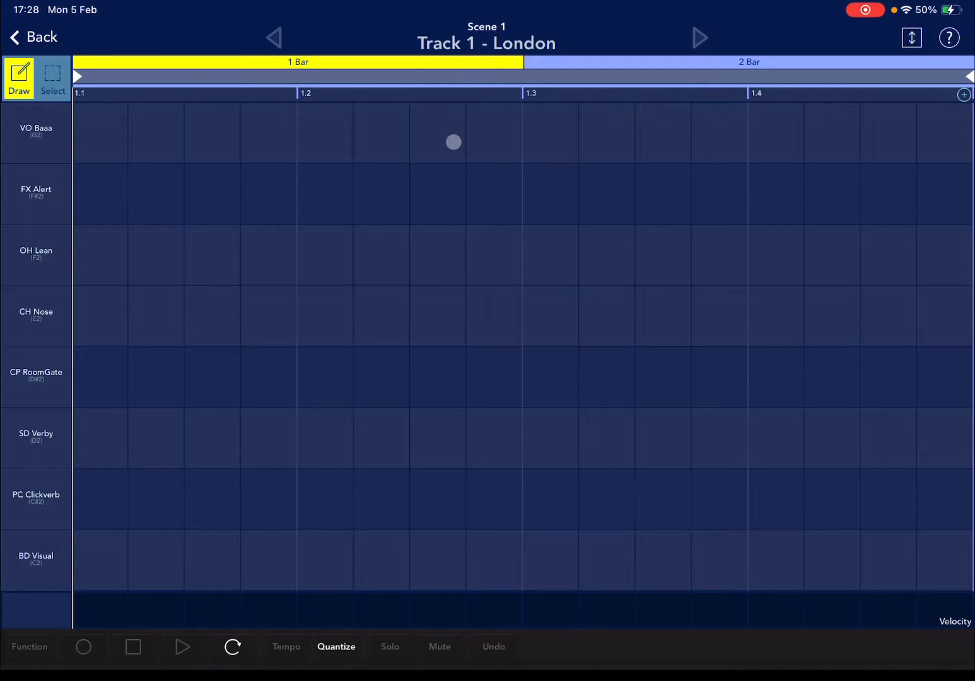
left_click_drag(453, 141, 444, 155)
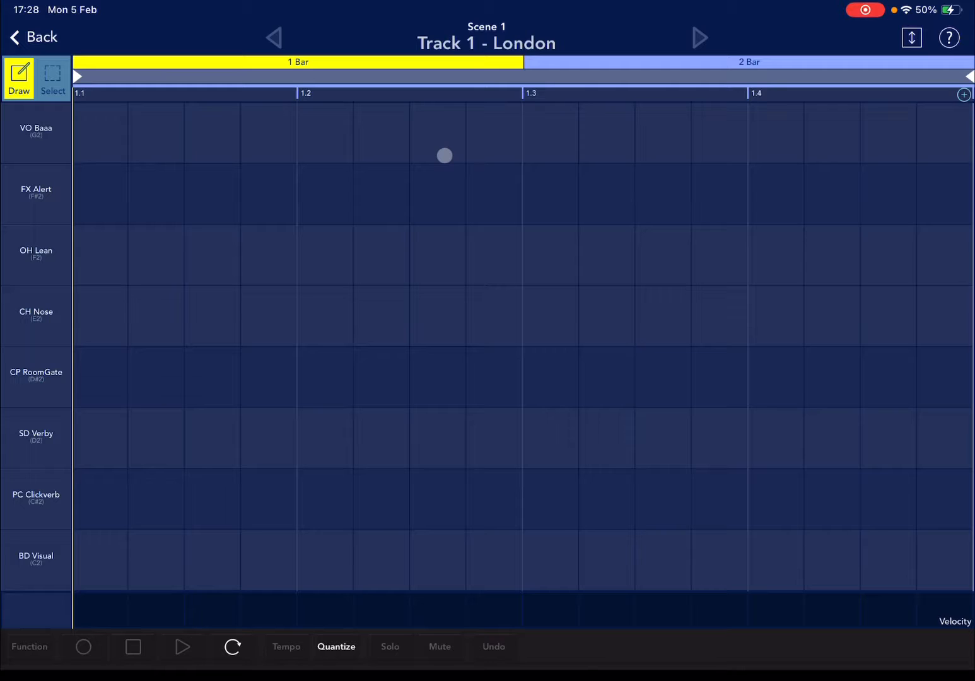
left_click_drag(444, 157, 426, 179)
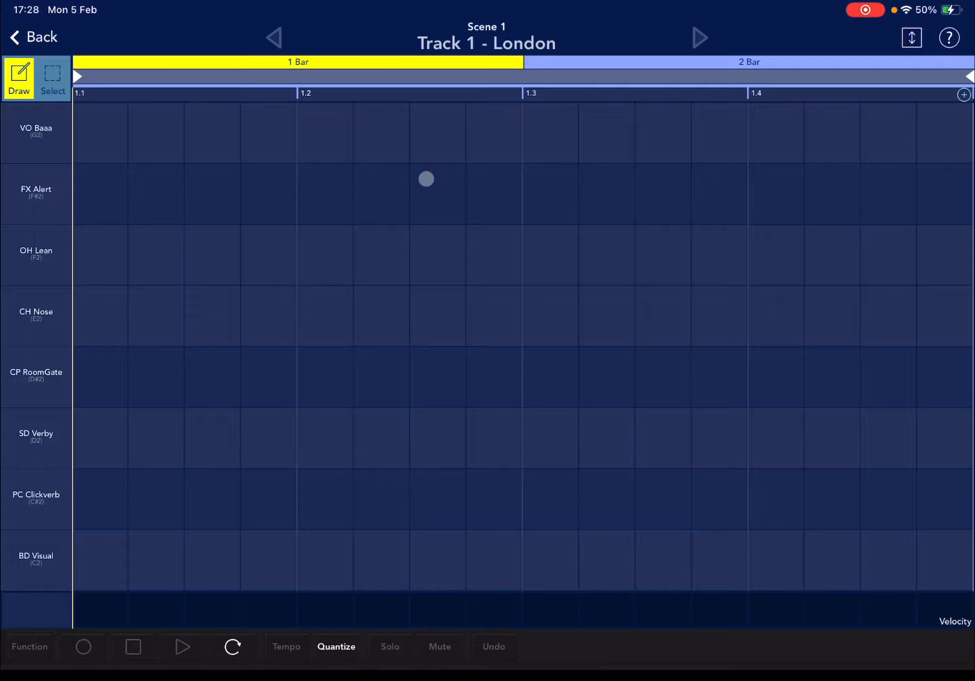
left_click_drag(427, 179, 226, 196)
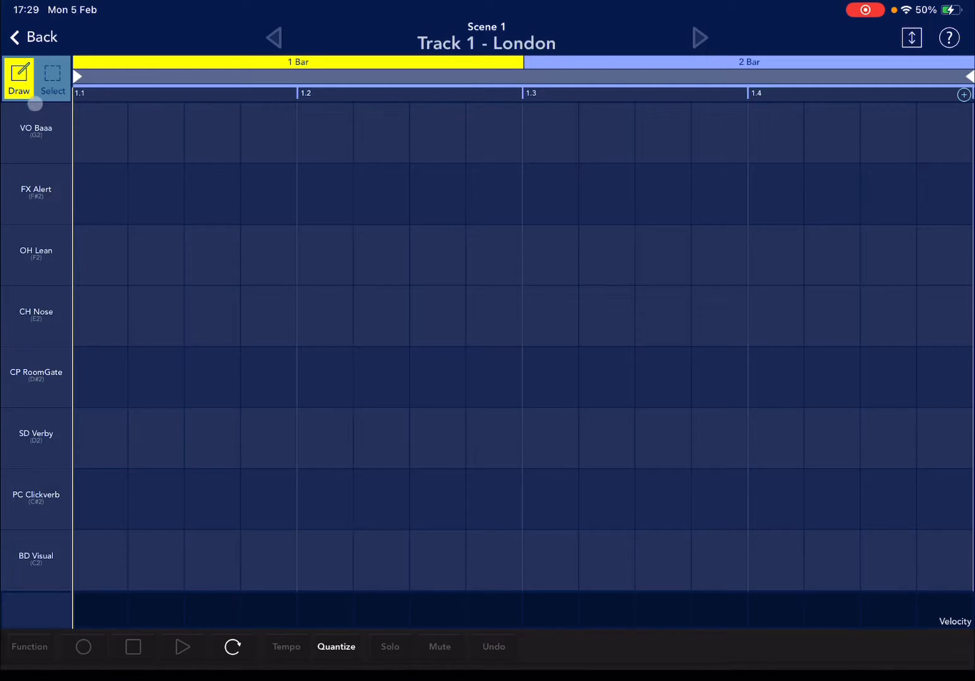
Step: Draw FX Alert, SD Verby and OH Lean hits in bar 1, dragging the FX Alert note away and back
left_click(212, 194)
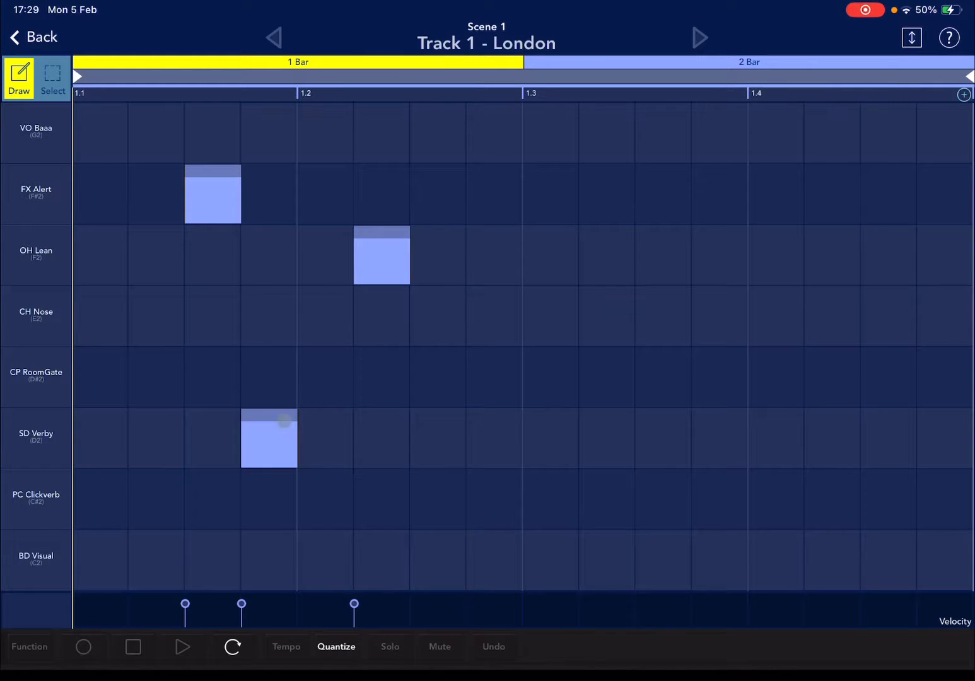
left_click(277, 444)
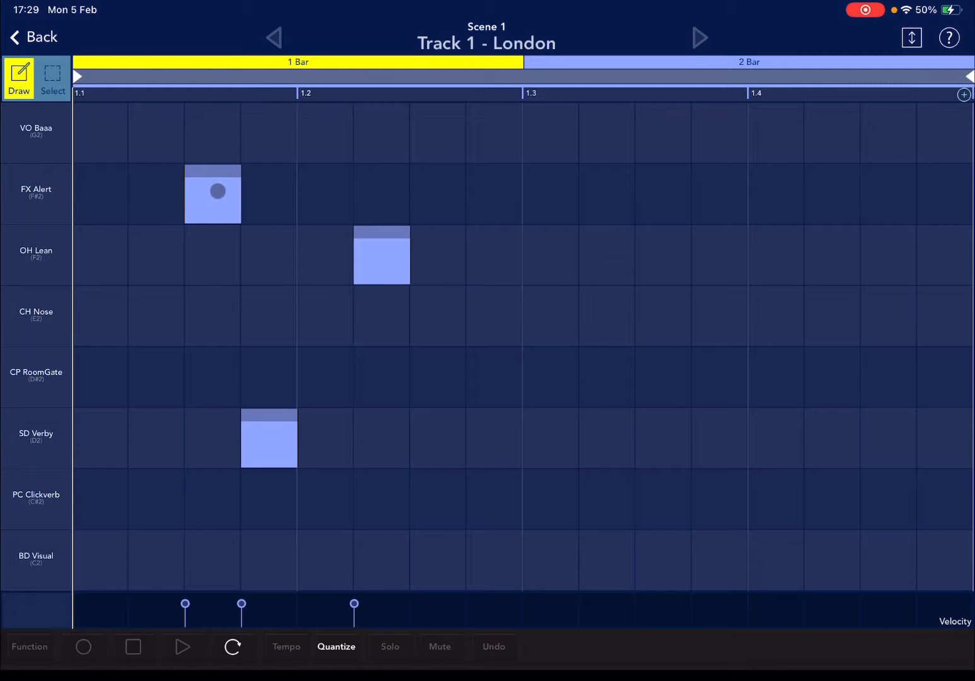
left_click_drag(212, 194, 436, 194)
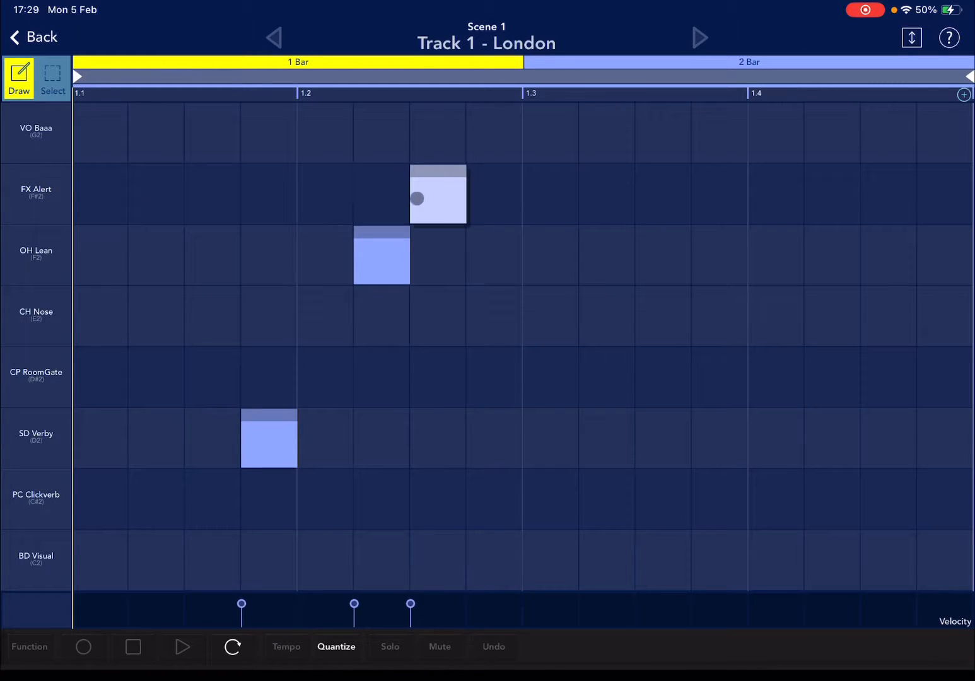
left_click_drag(436, 194, 212, 194)
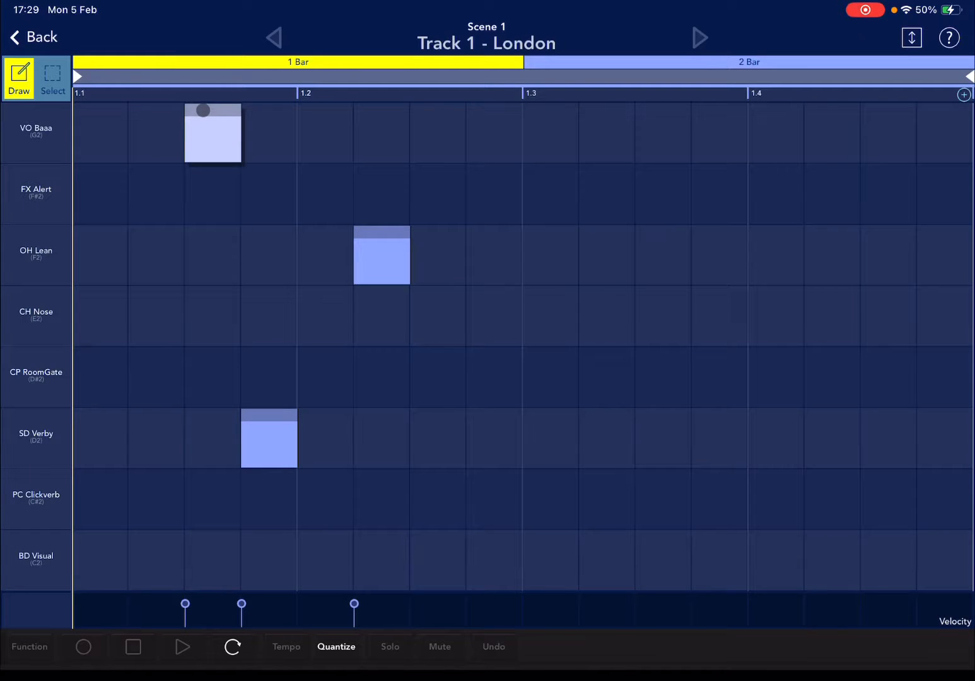
left_click_drag(212, 132, 212, 194)
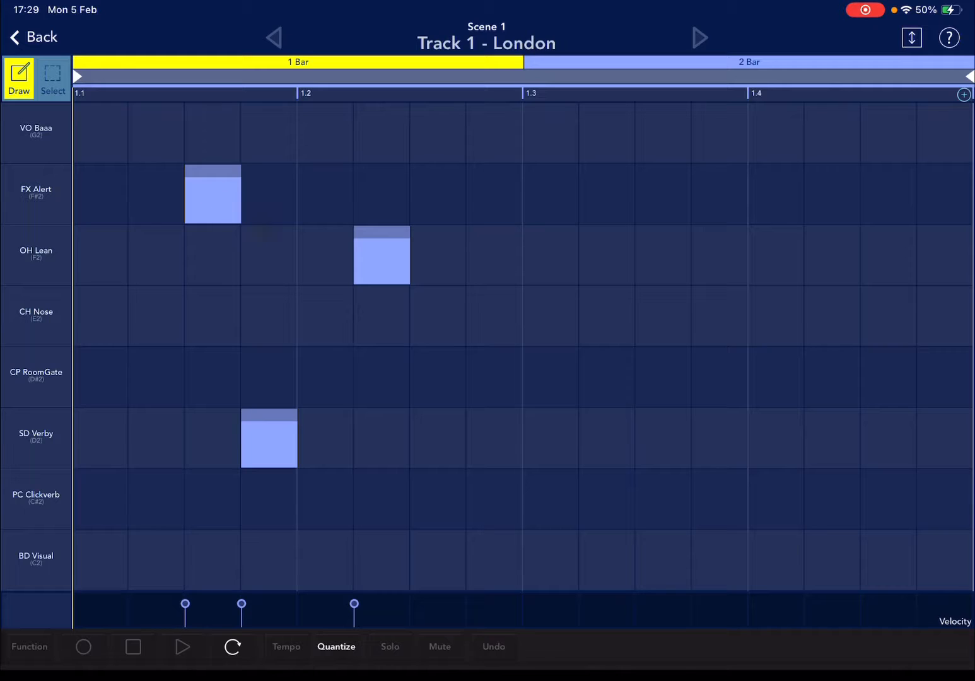
left_click(247, 270)
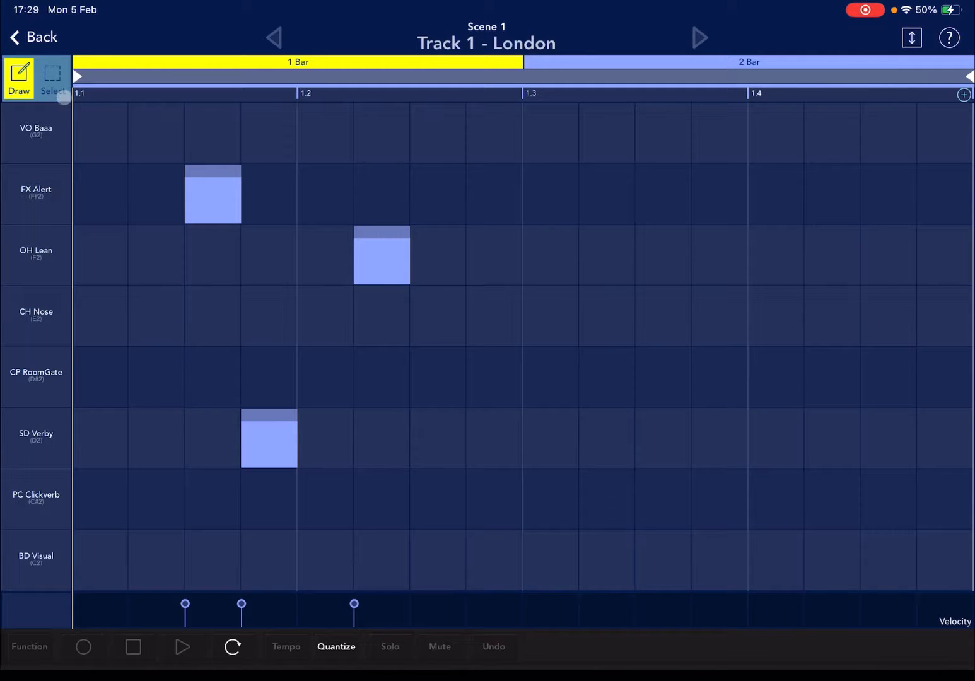
Step: Select the two FX Alert notes with the Select tool and copy them
left_click(53, 78)
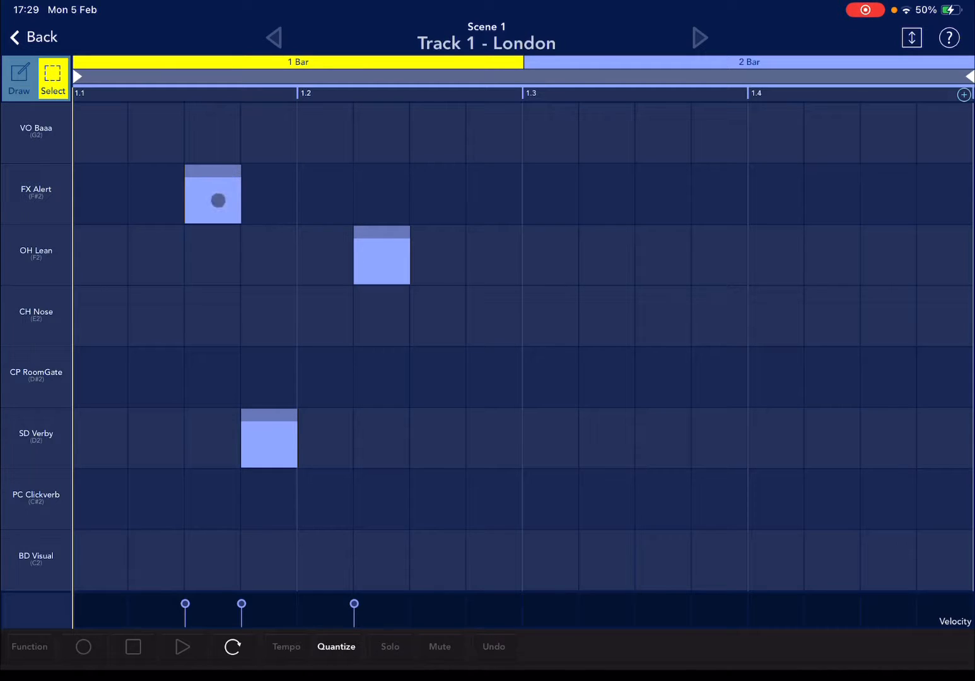
left_click(212, 200)
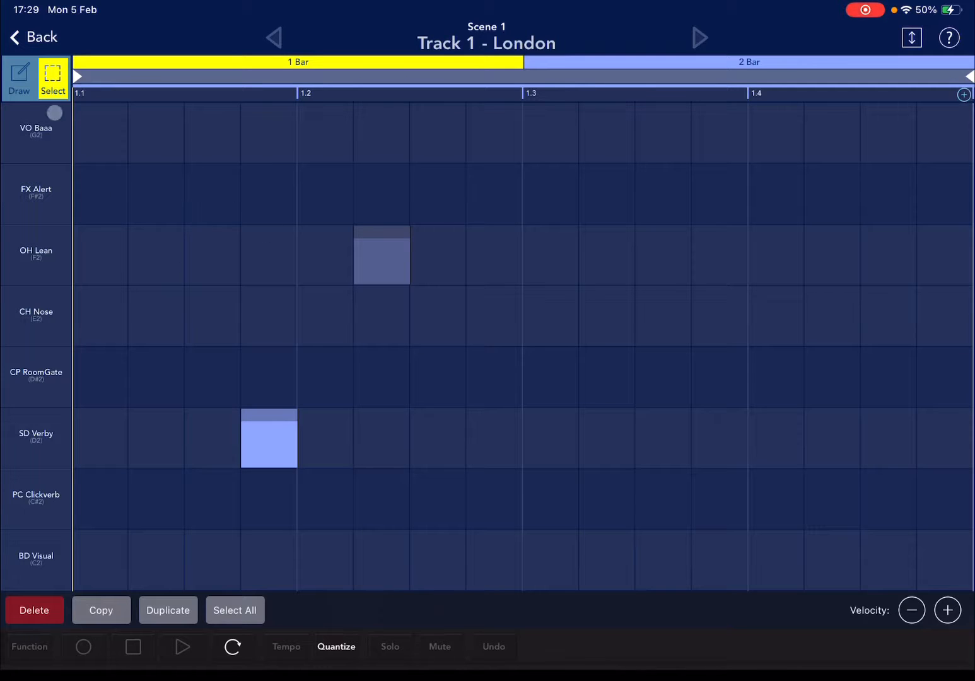
left_click(19, 78)
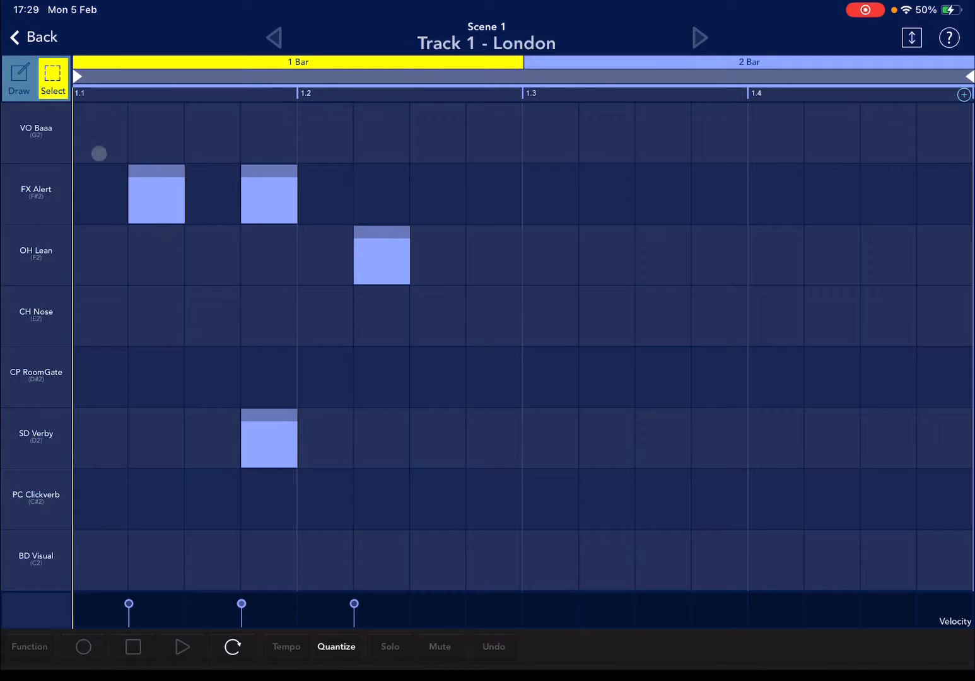
left_click_drag(98, 154, 282, 285)
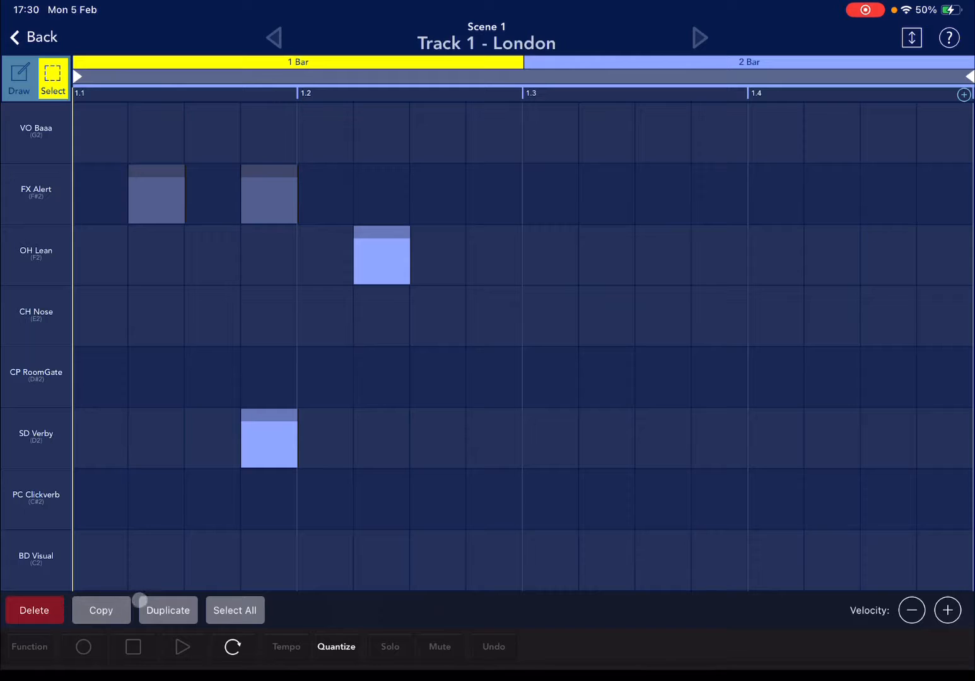
left_click(100, 611)
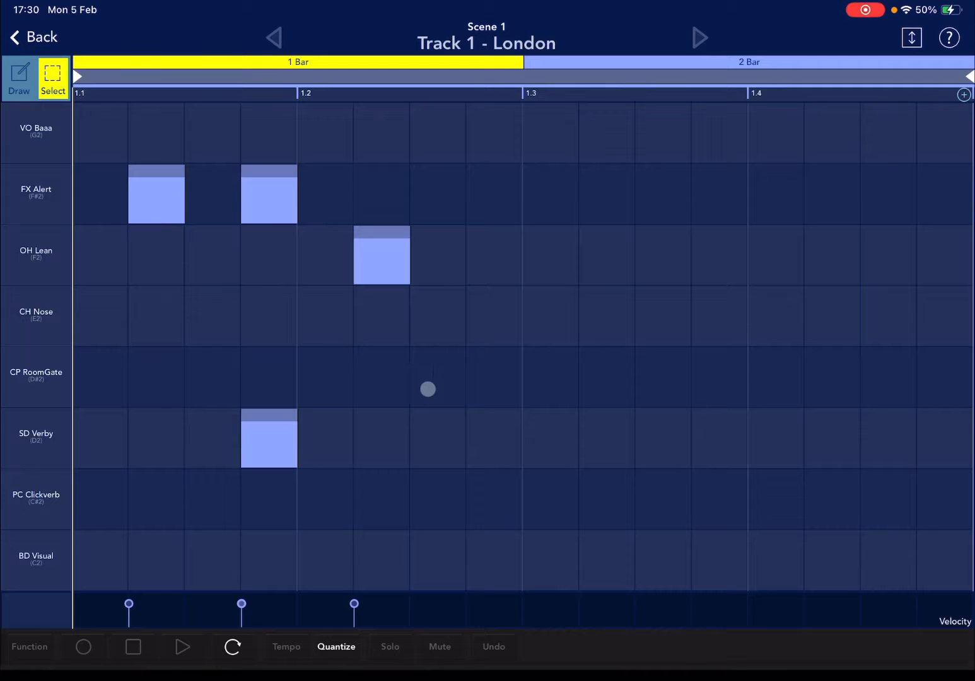
Step: Paste the FX Alert notes later in bar 1, duplicate them, then select all notes for deletion
left_click(427, 389)
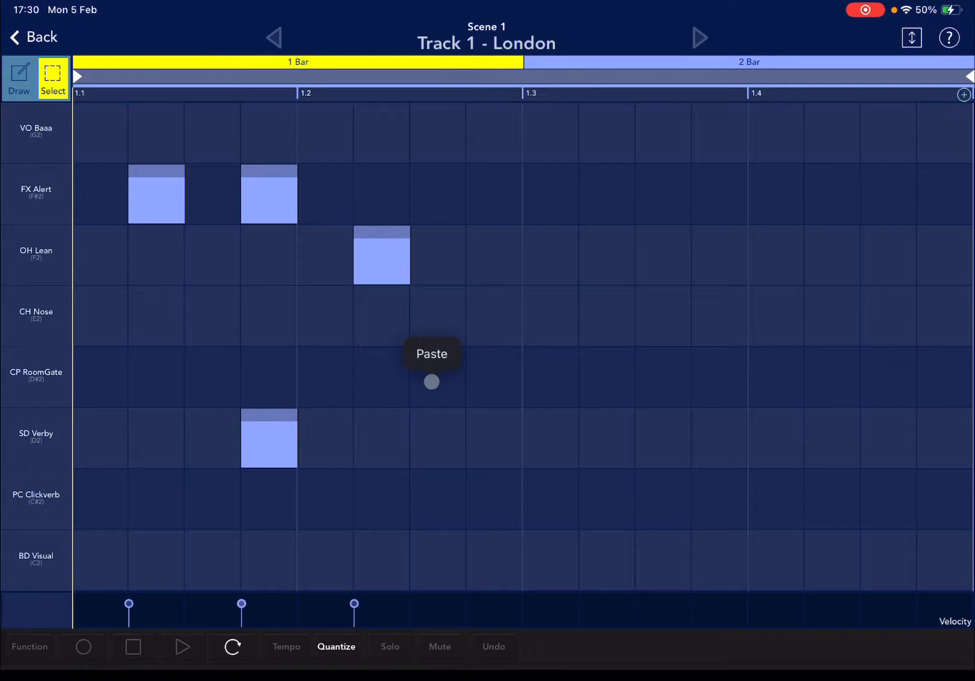
left_click(431, 353)
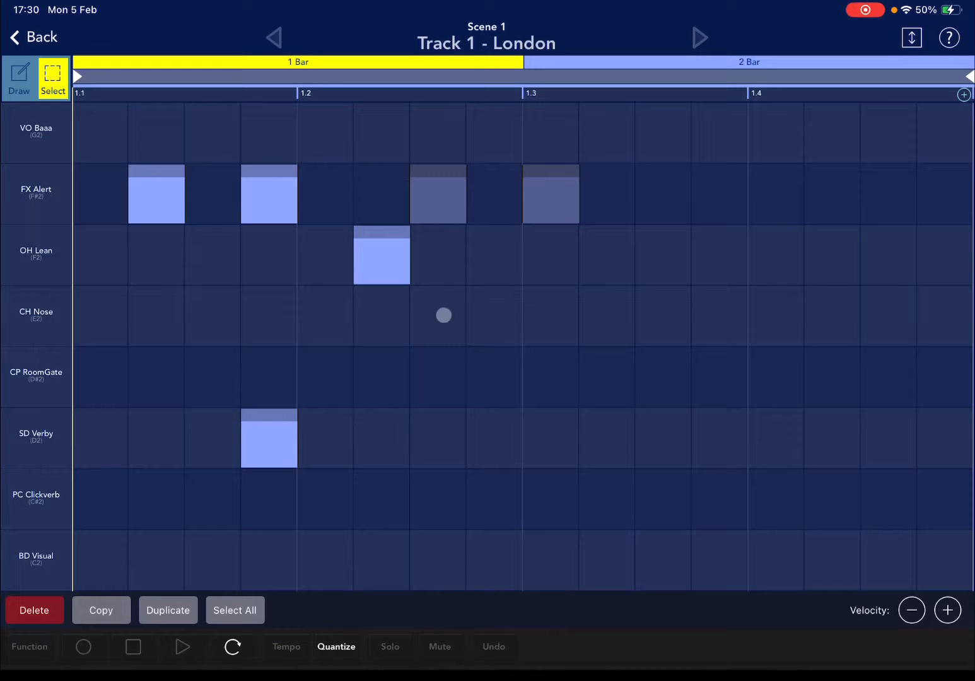
left_click_drag(444, 315, 439, 117)
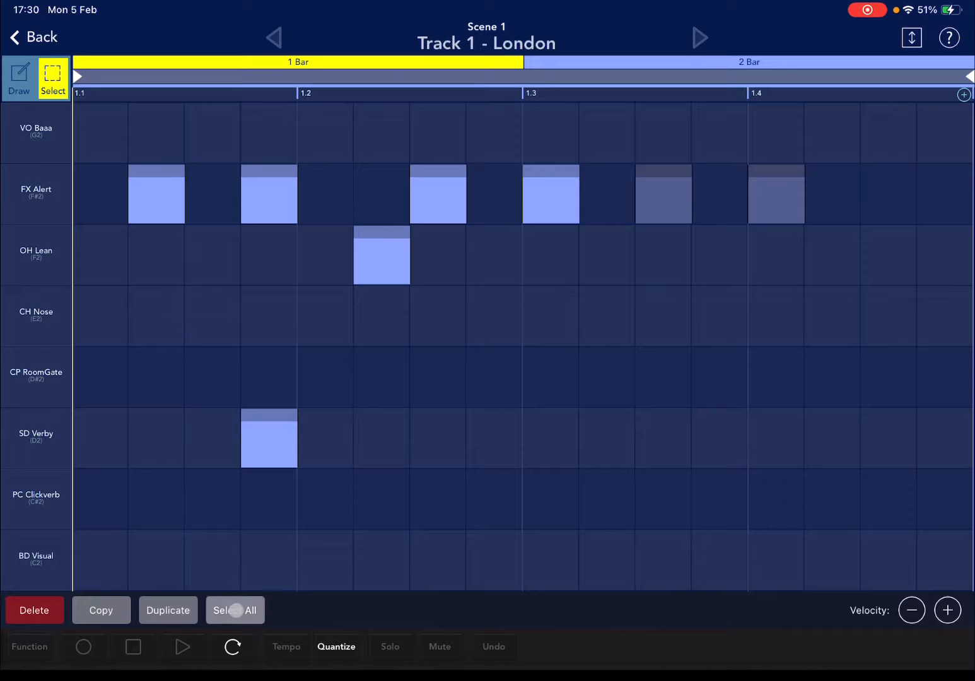
left_click(34, 610)
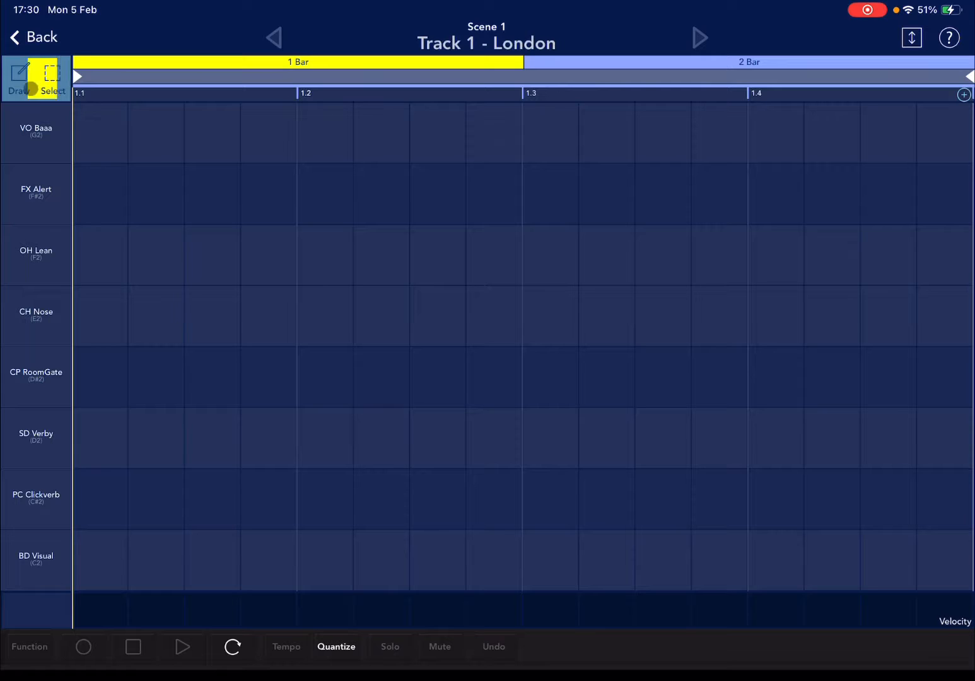
left_click(189, 184)
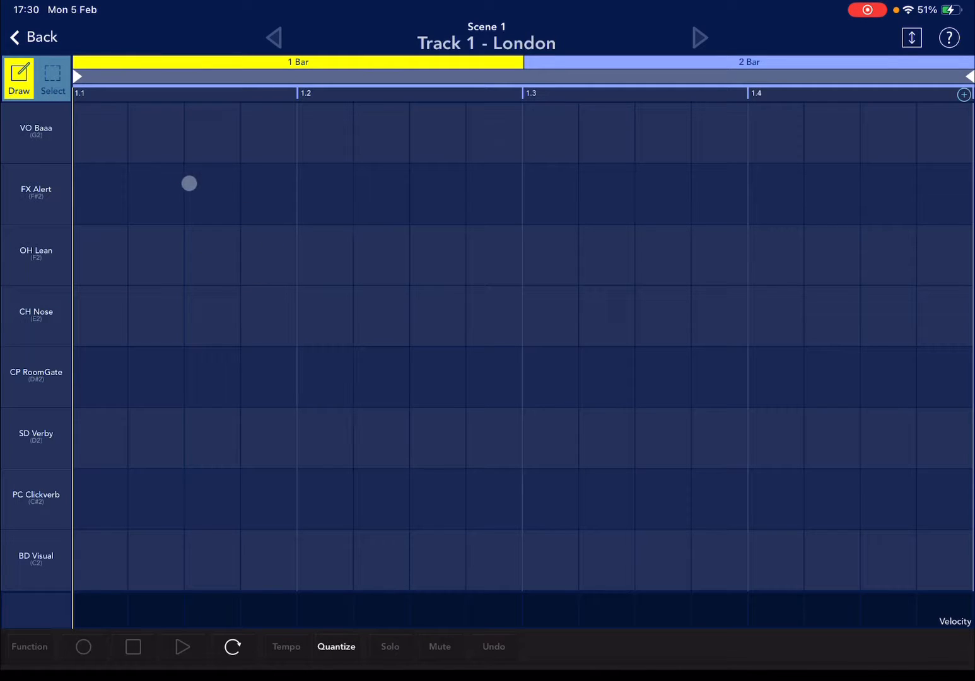
left_click(212, 194)
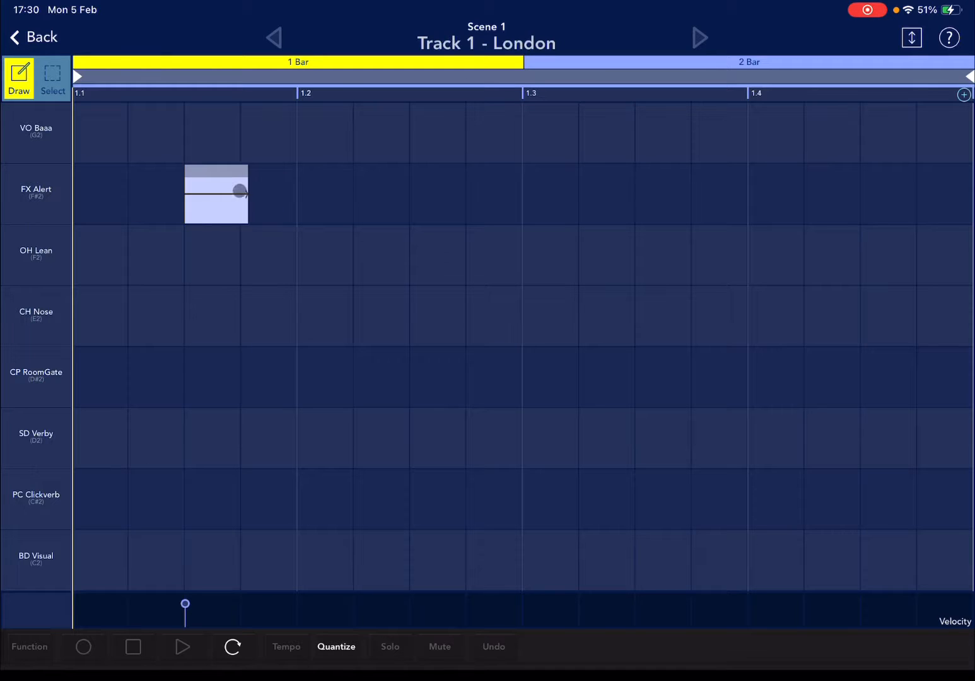
left_click_drag(238, 189, 478, 207)
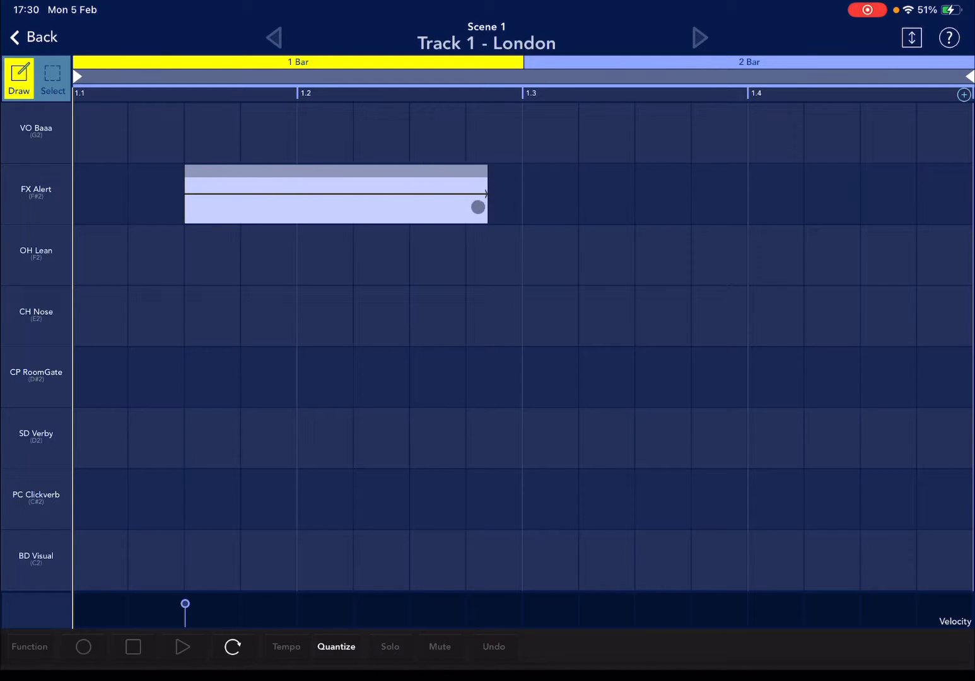
left_click_drag(478, 207, 409, 208)
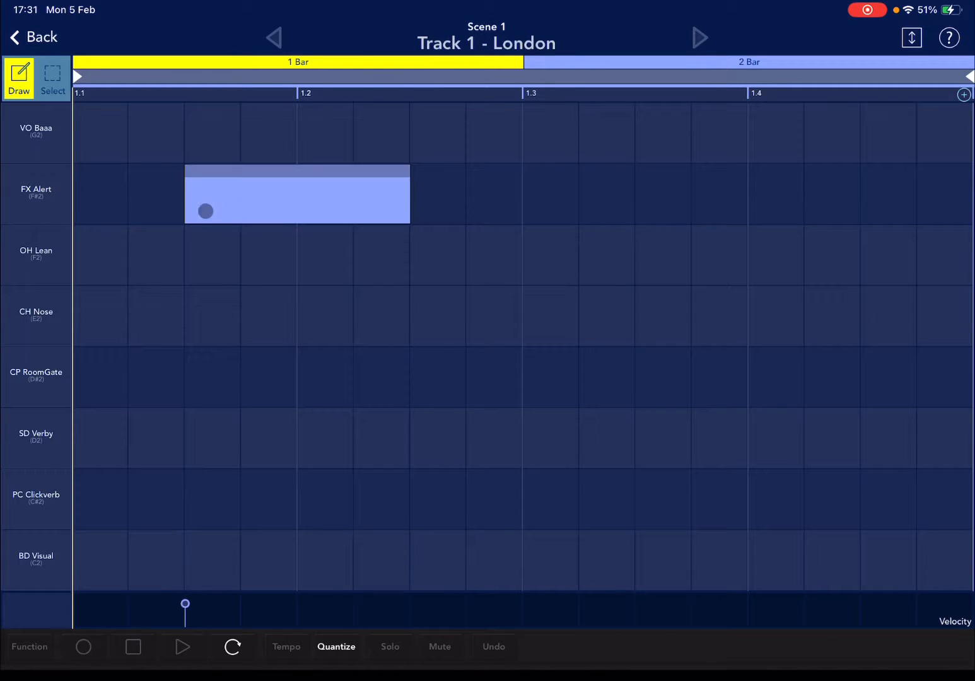
left_click_drag(204, 212, 182, 341)
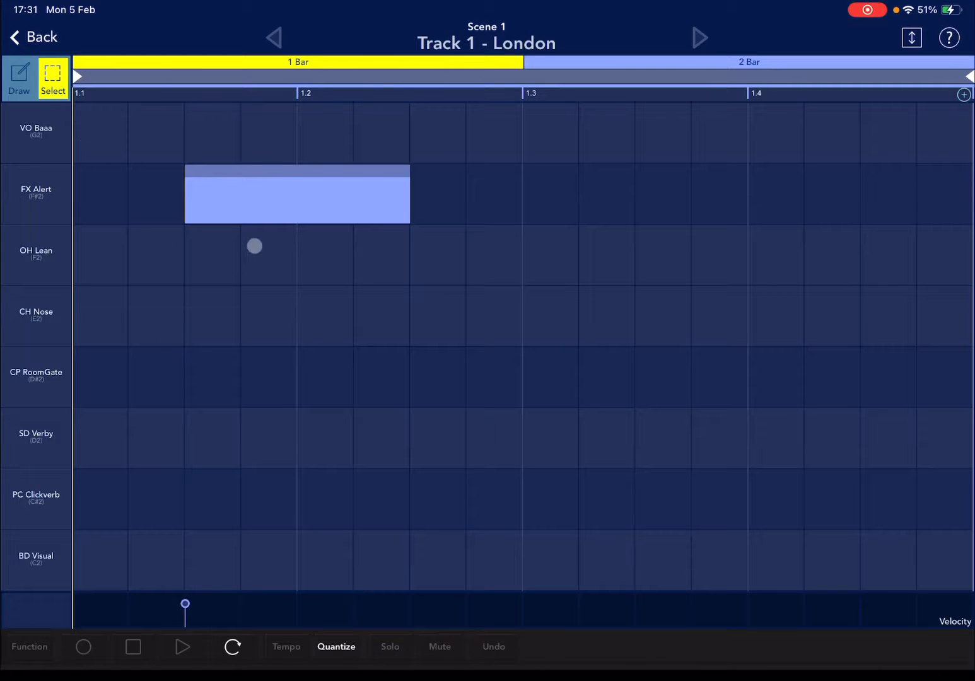
left_click(297, 194)
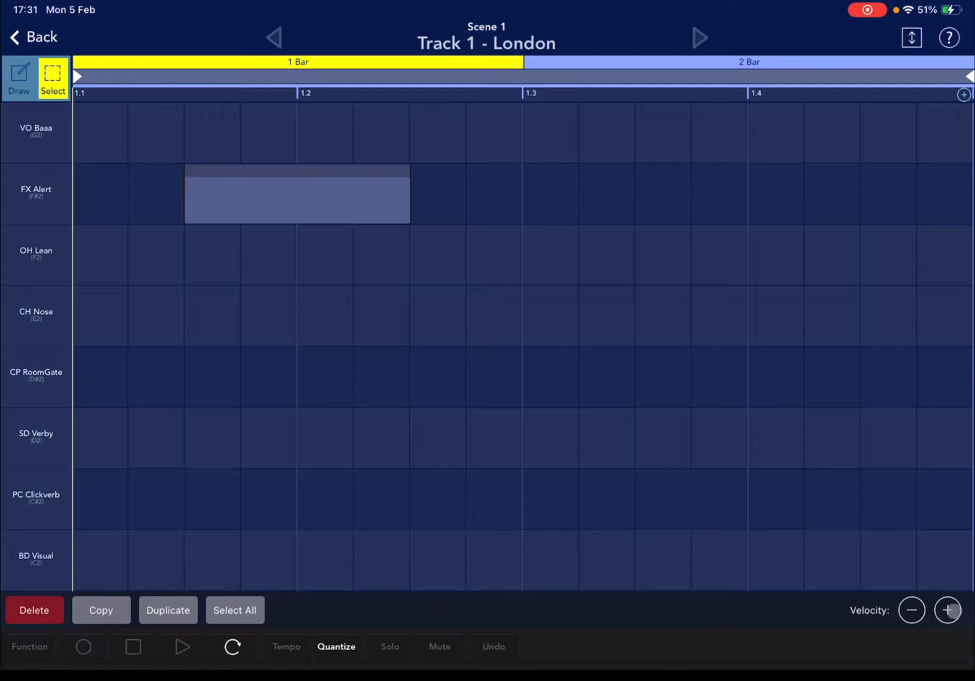
left_click(19, 78)
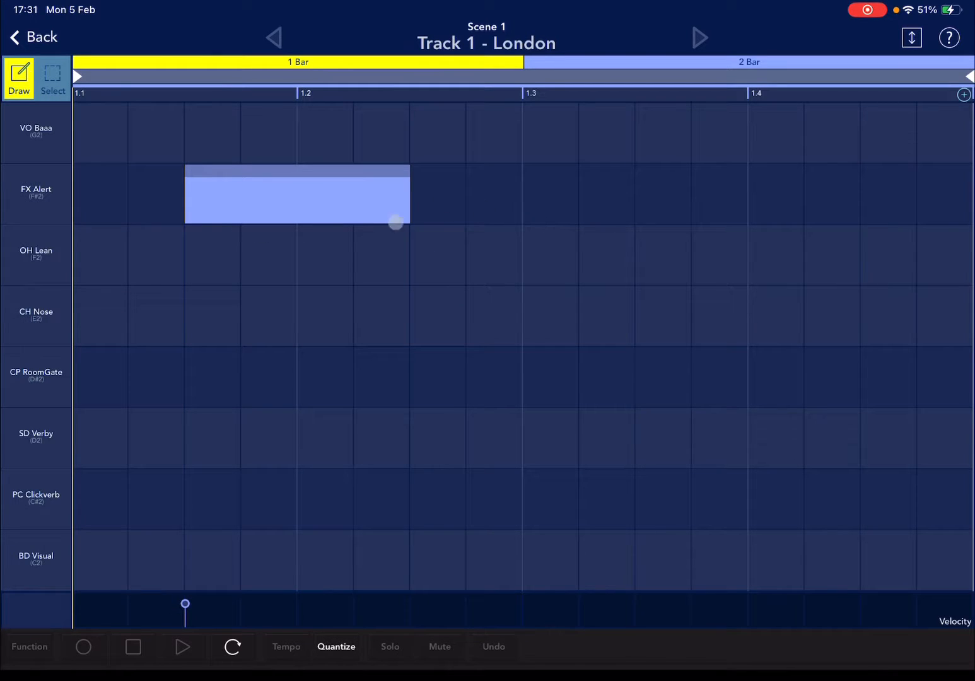
left_click_drag(393, 222, 266, 196)
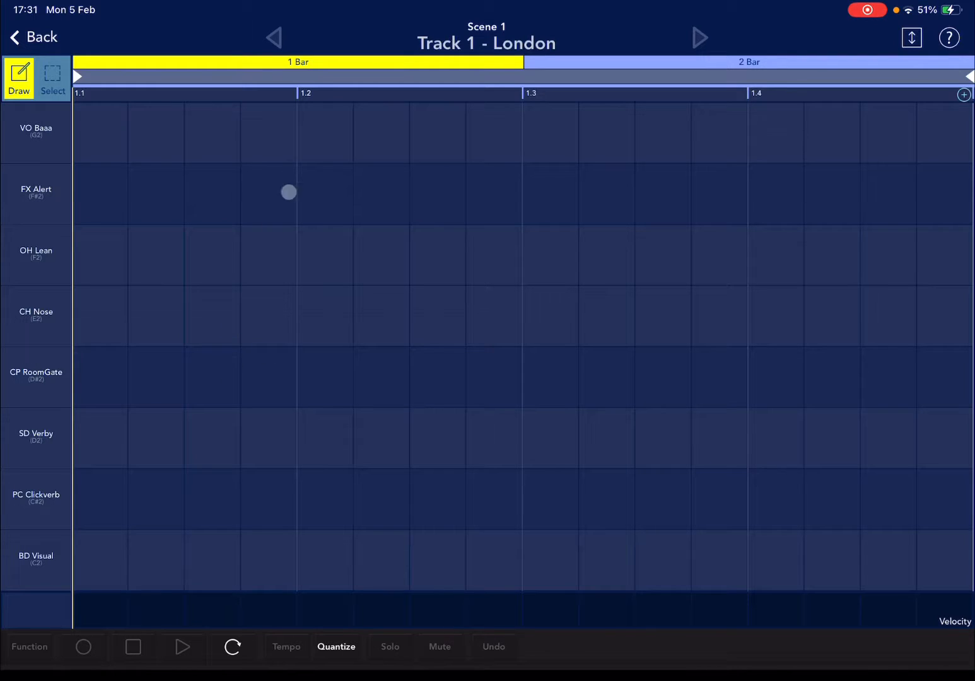
Step: Place an FX Alert note in bar 1, browse the automation lanes and return to the drum note grid
left_click(212, 194)
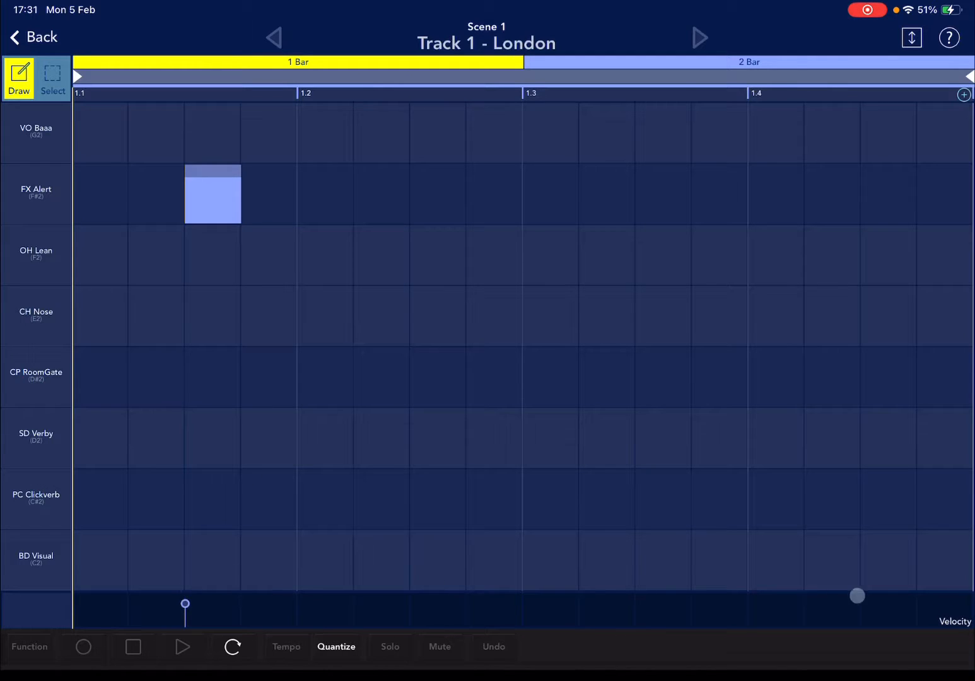
left_click_drag(858, 595, 572, 575)
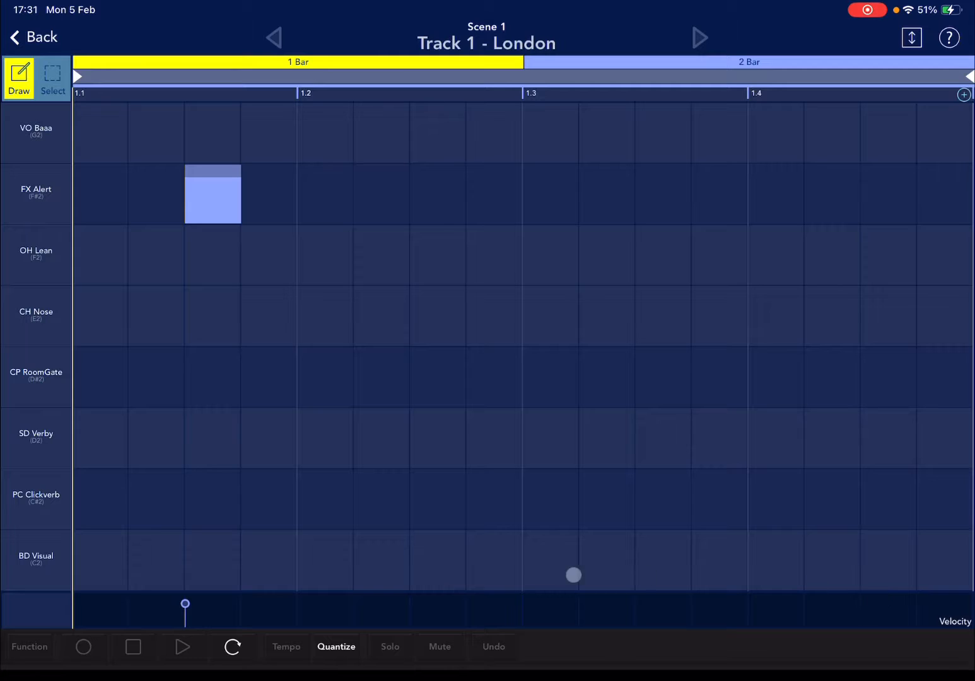
left_click_drag(574, 575, 192, 585)
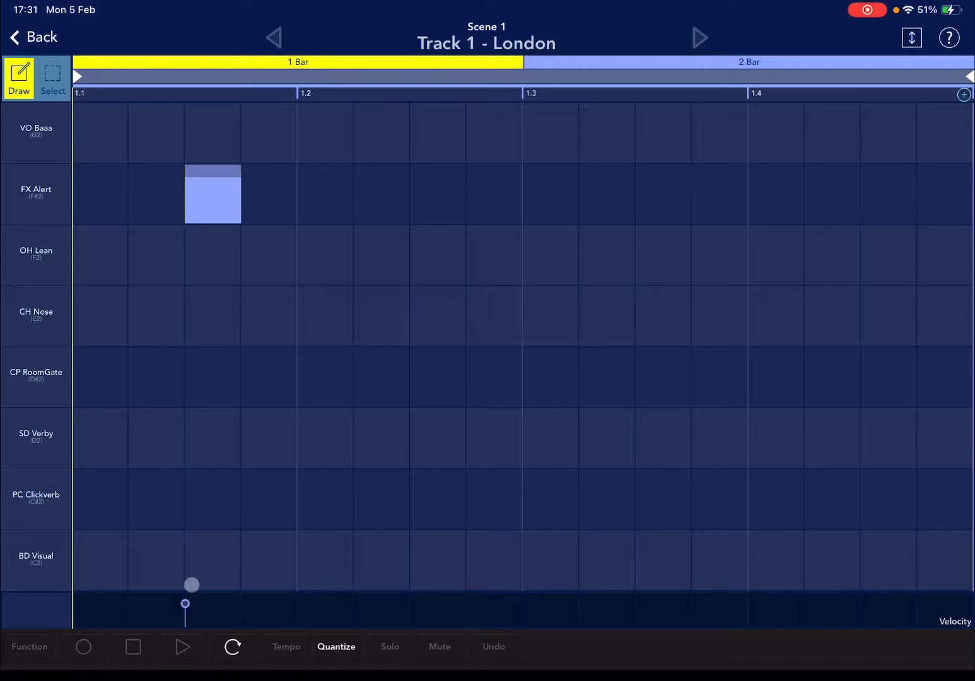
left_click_drag(192, 585, 204, 222)
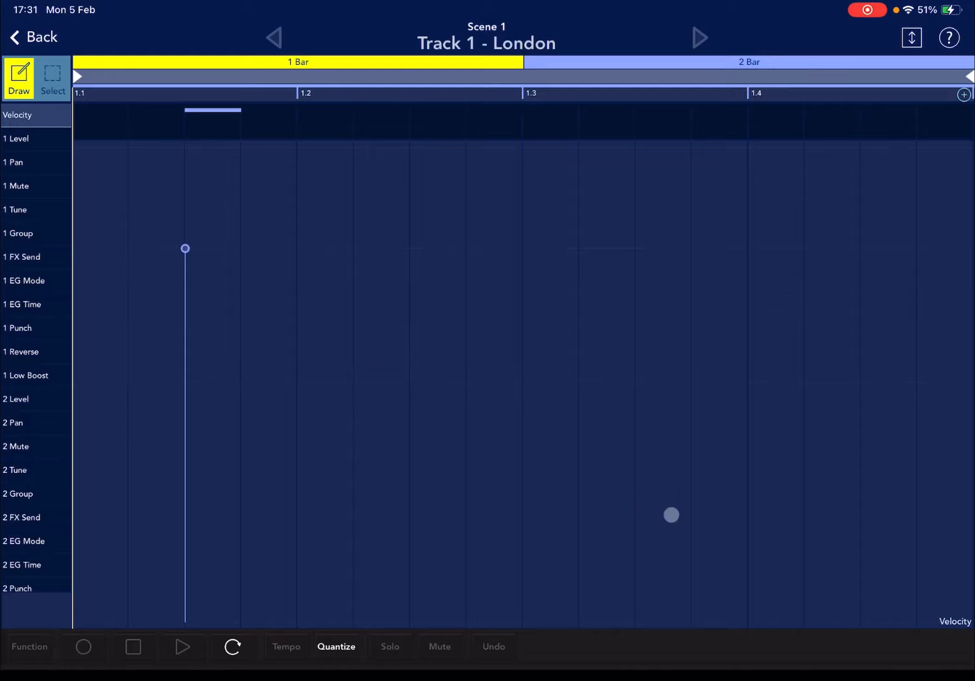
left_click_drag(671, 515, 195, 259)
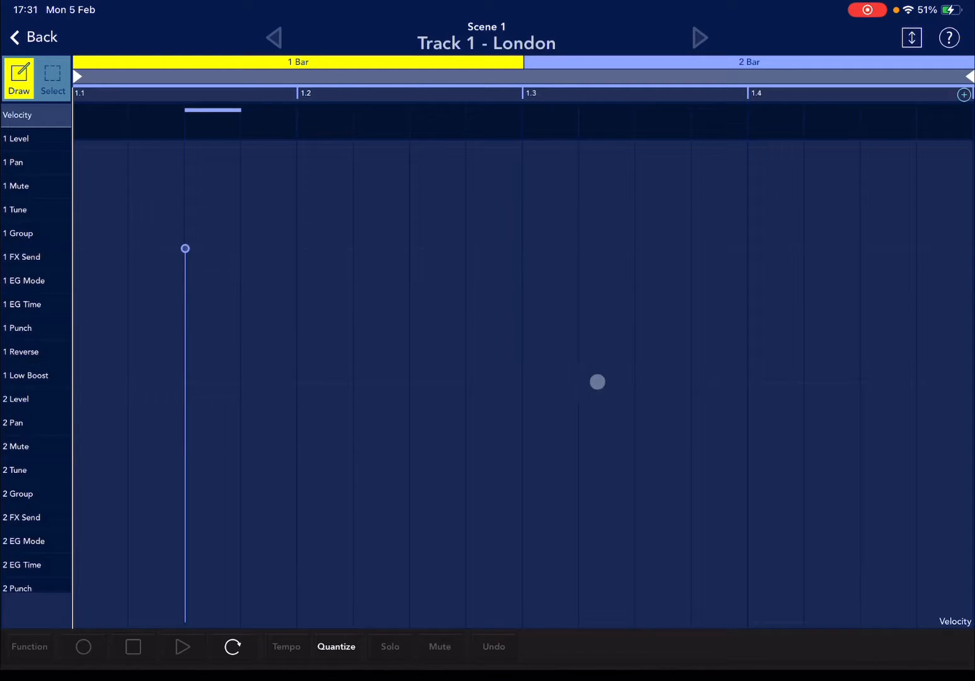
left_click(597, 381)
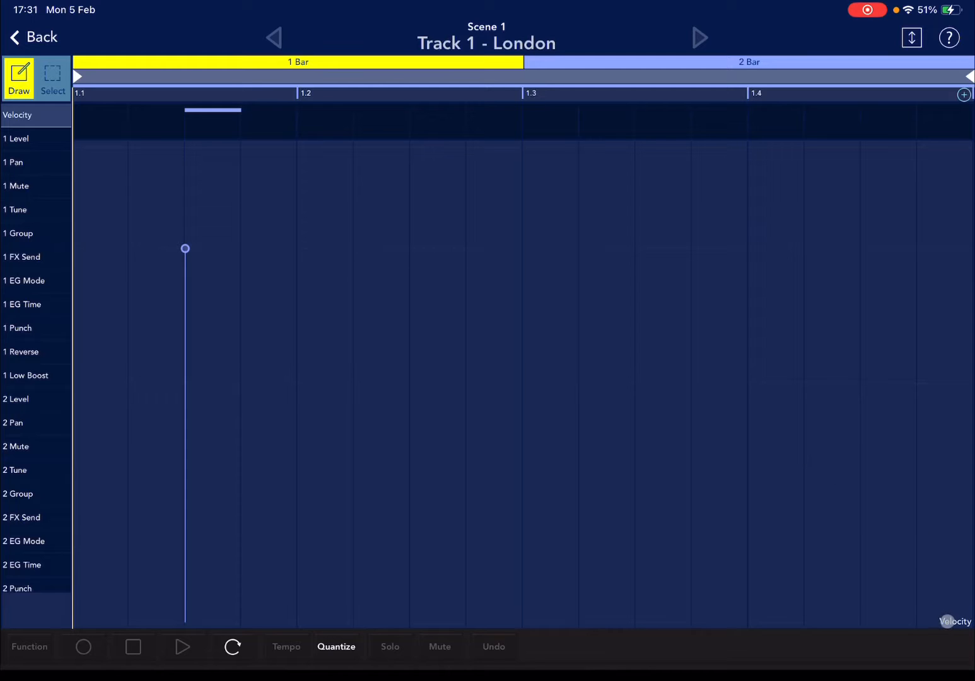
left_click(124, 113)
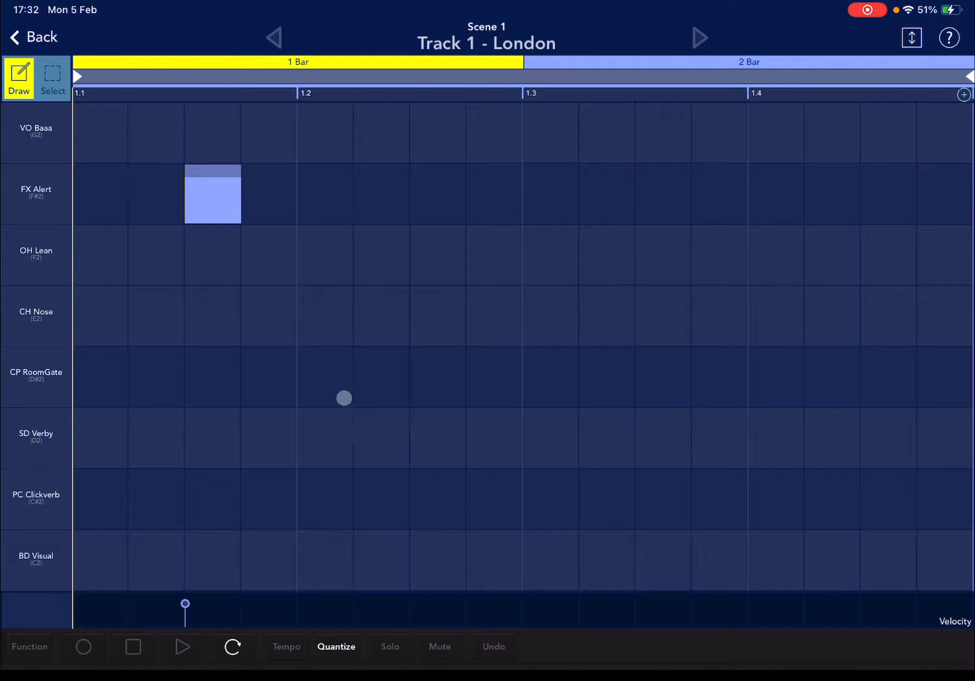
Step: Clear all notes via the Function panel and start drawing a new five-note pattern in bar 1
left_click(439, 194)
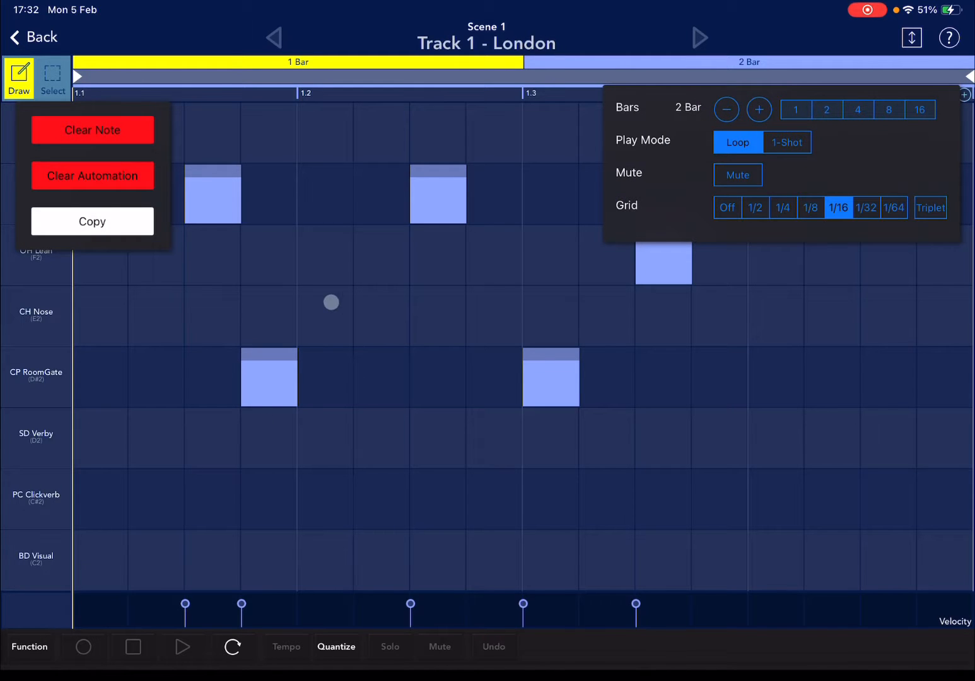
left_click(91, 128)
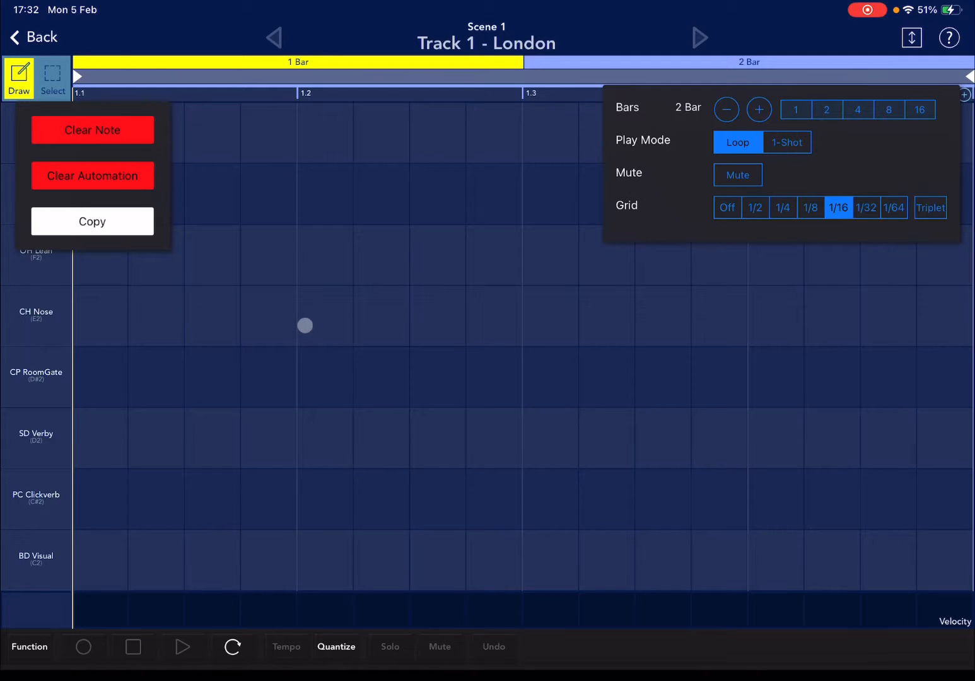
left_click_drag(305, 325, 257, 323)
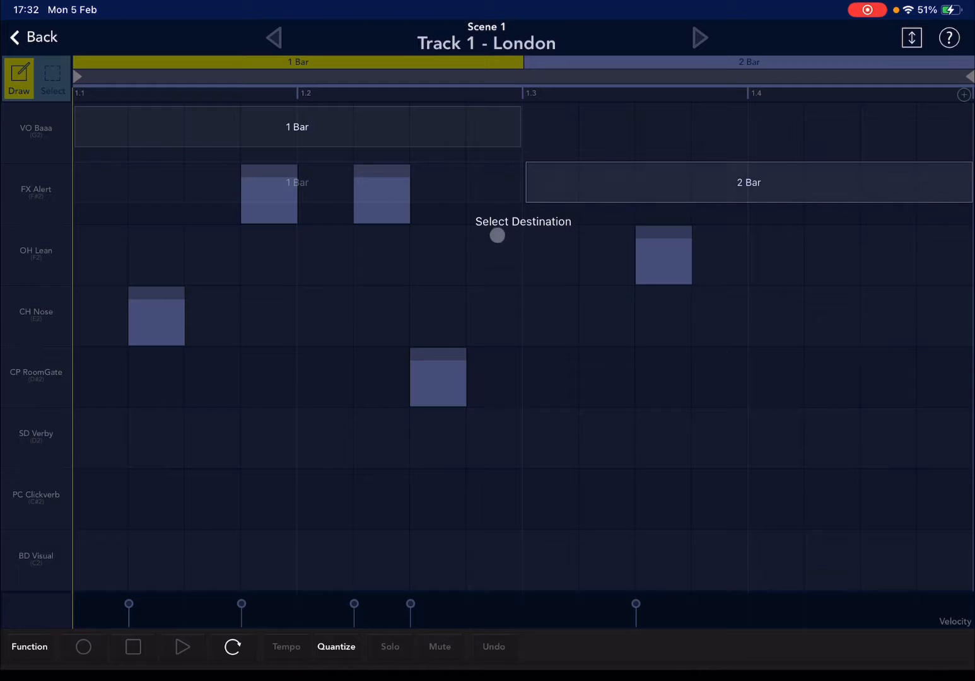
Step: Copy bar 1's five-note pattern into bar 2
left_click_drag(497, 235, 711, 223)
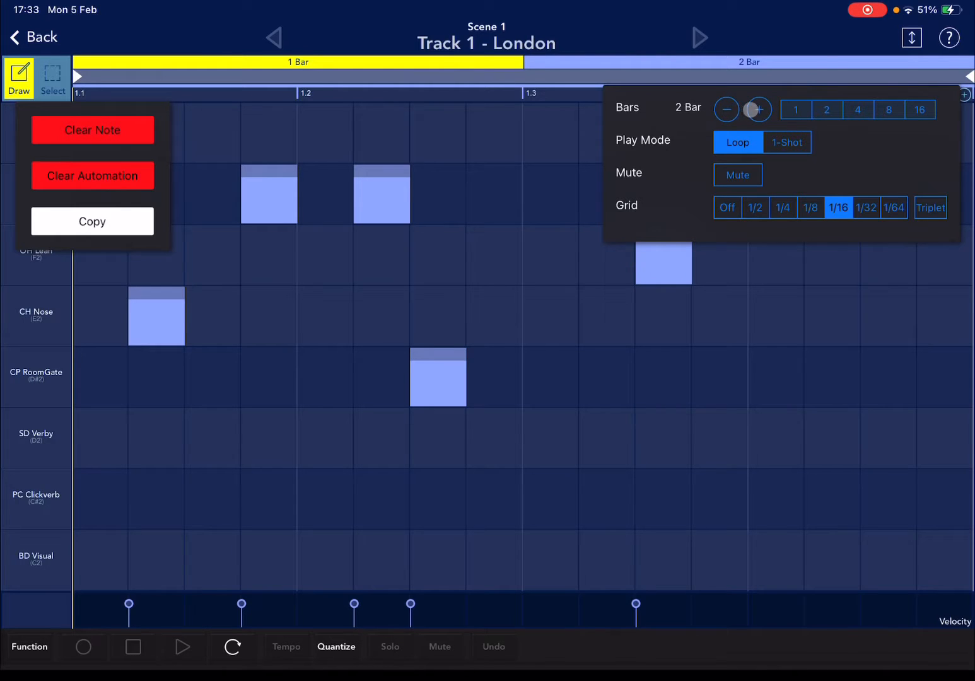
Step: Try pattern lengths of 16, 2 and 1 bars in the Function panel
left_click(726, 108)
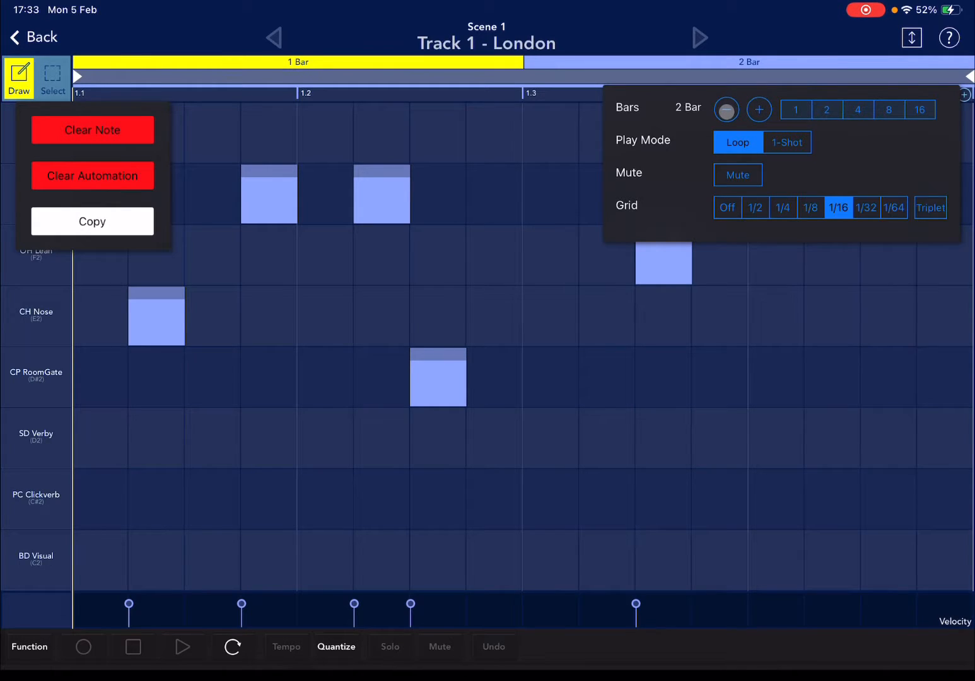
left_click(727, 110)
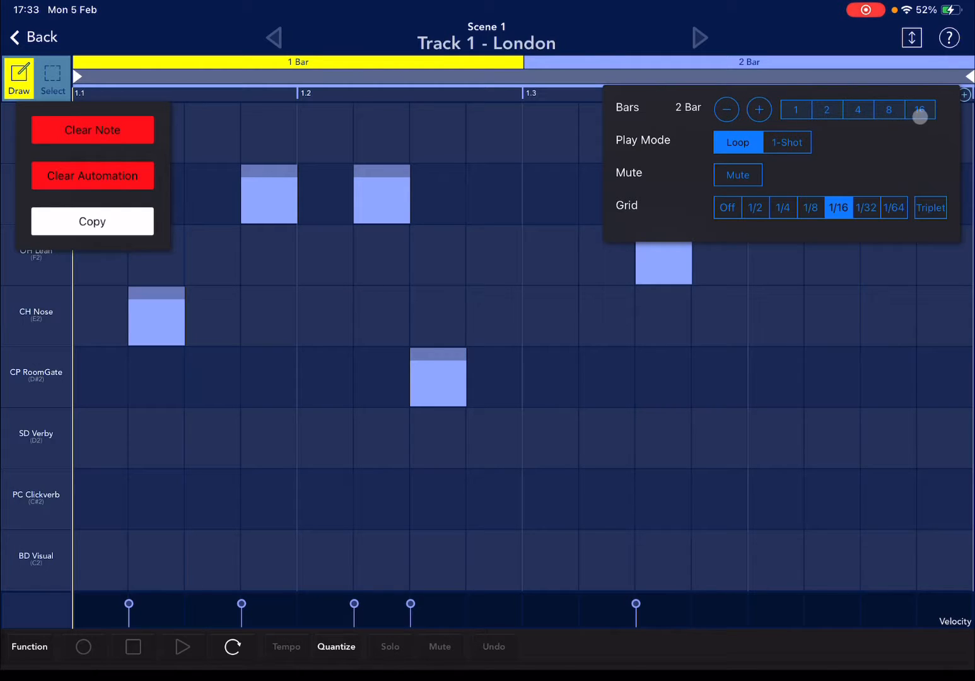
left_click(920, 109)
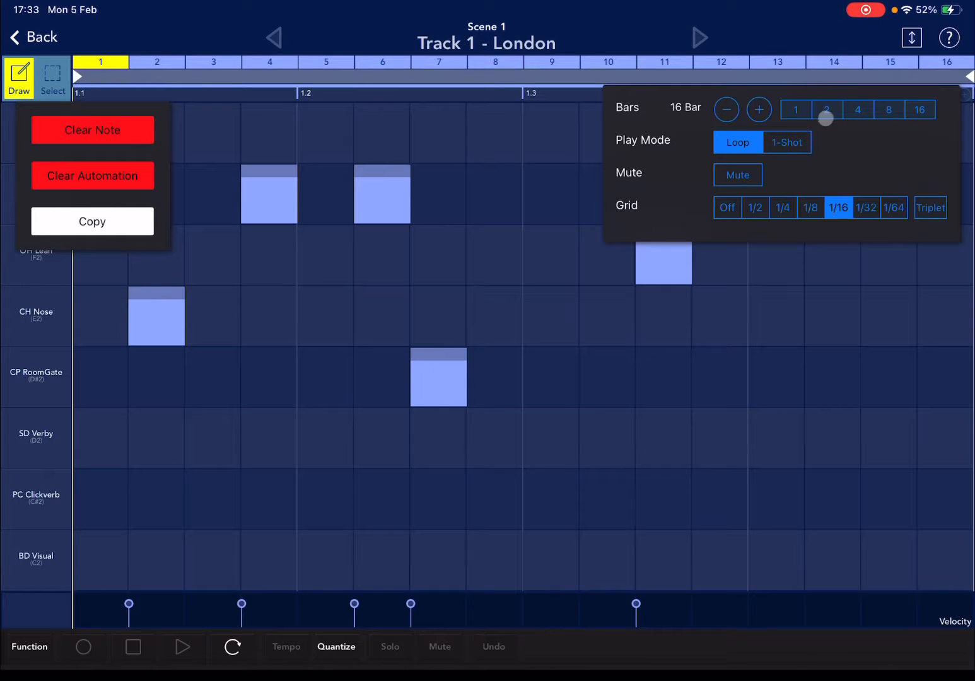
left_click(827, 109)
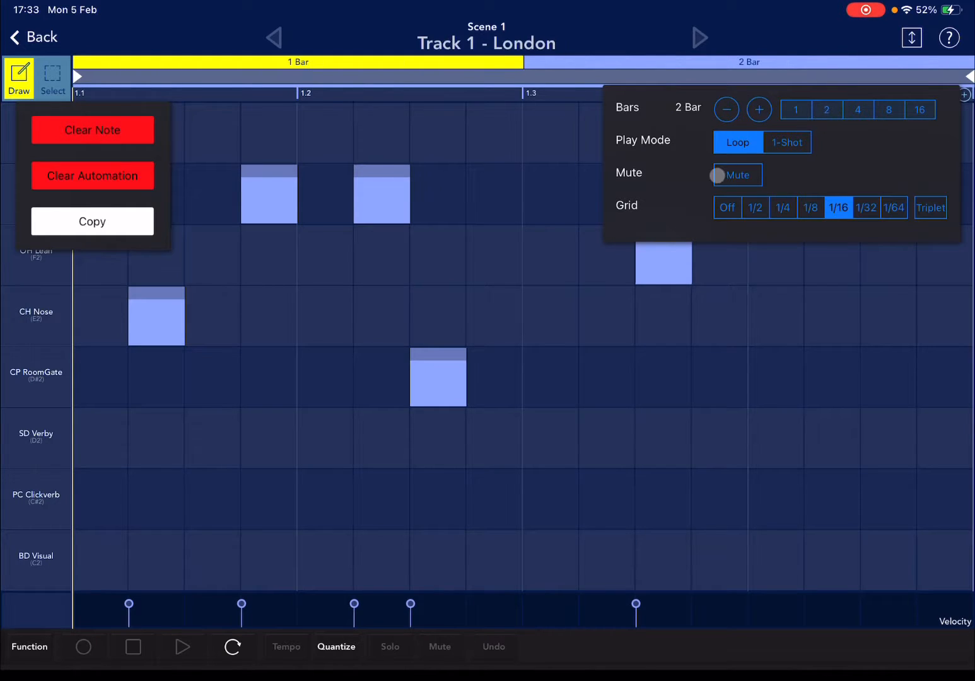
left_click(735, 174)
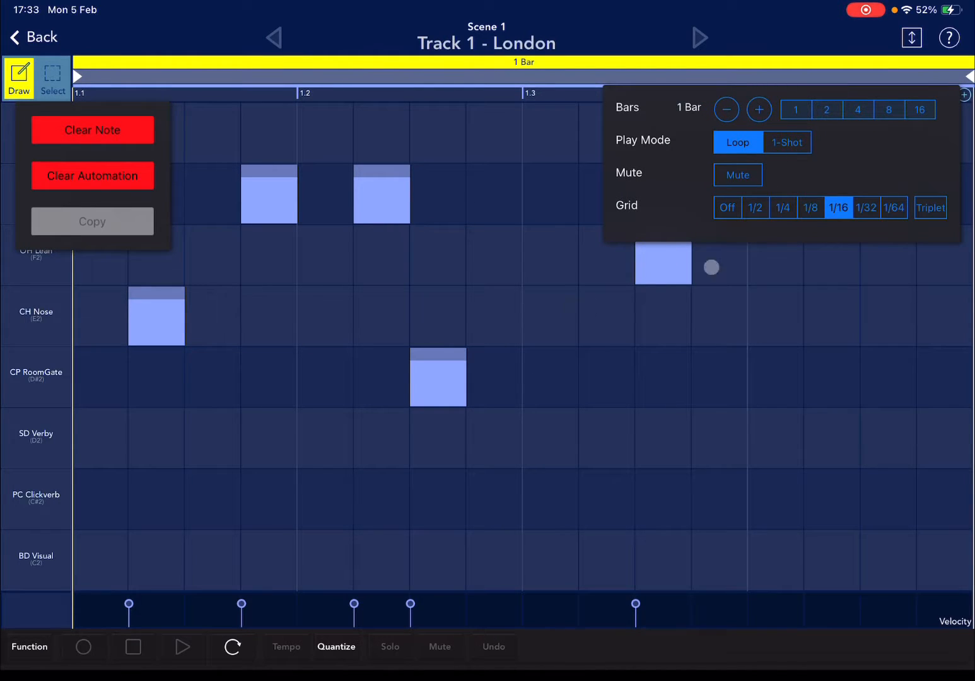
Step: Return to a 2-bar pattern, play the loop and toggle Mute on and off
left_click(759, 108)
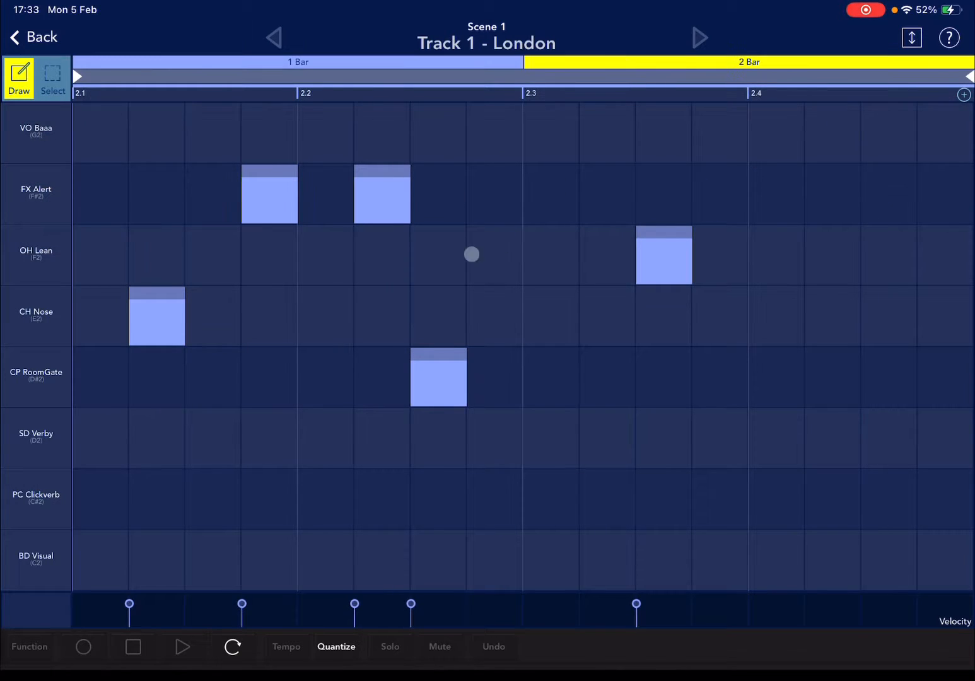
mouse_move(338, 442)
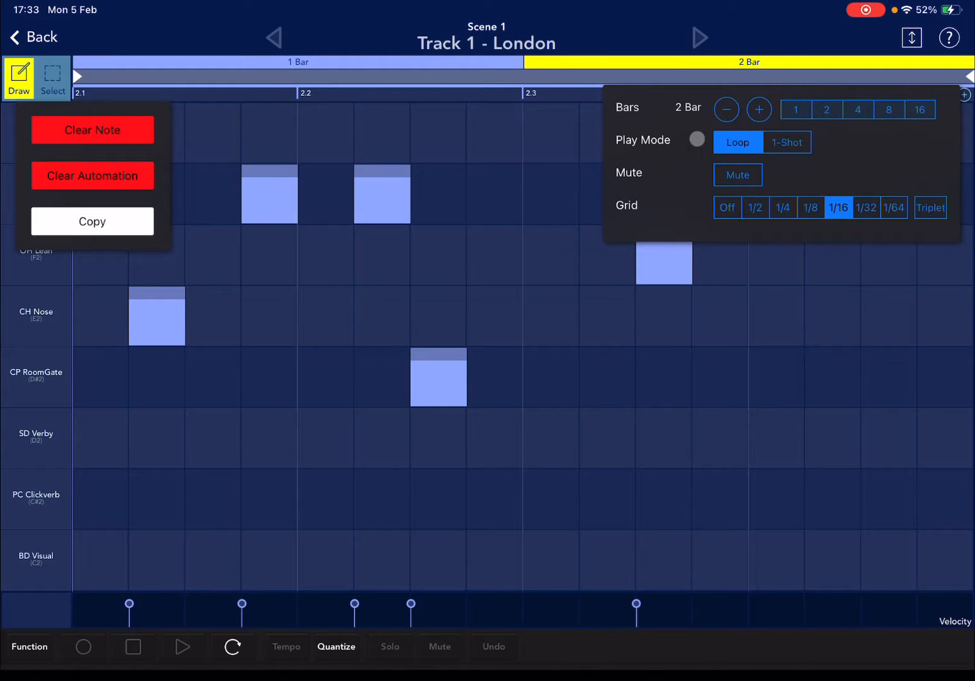
left_click(697, 139)
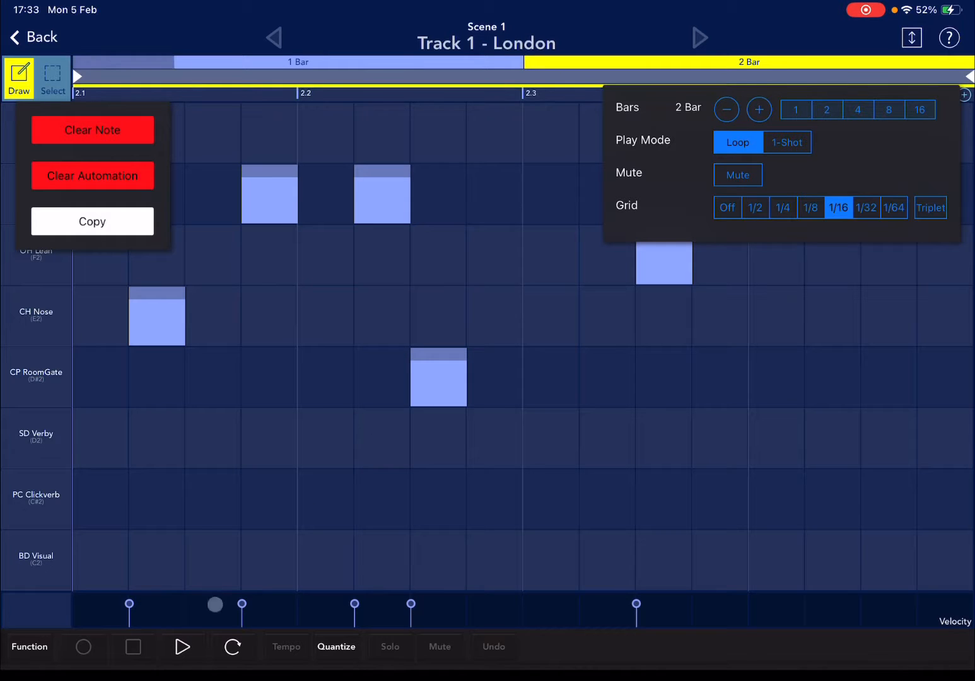
left_click(737, 174)
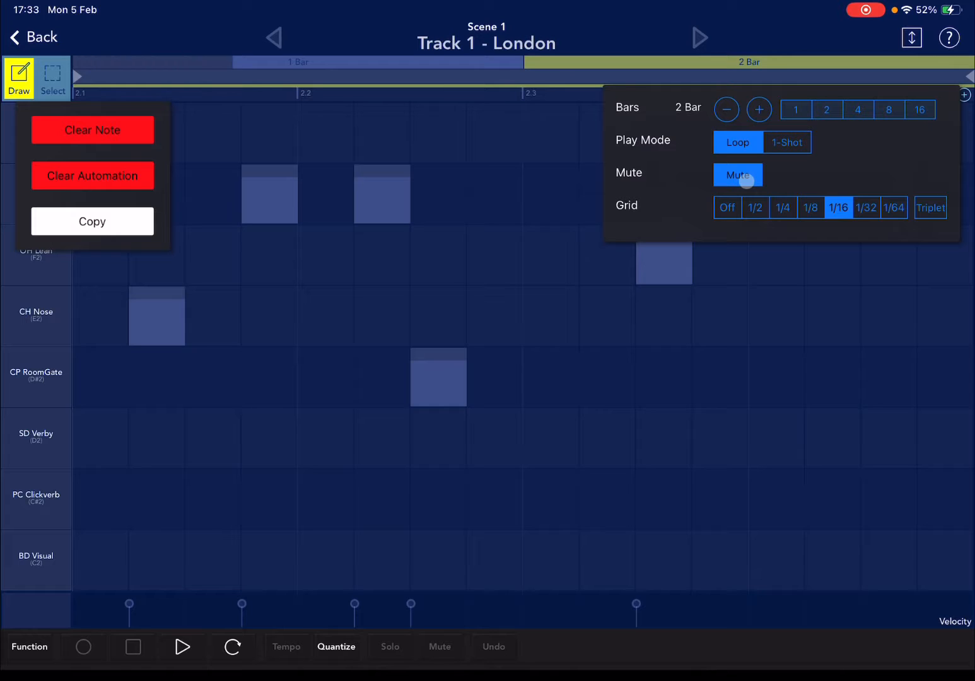
left_click(737, 174)
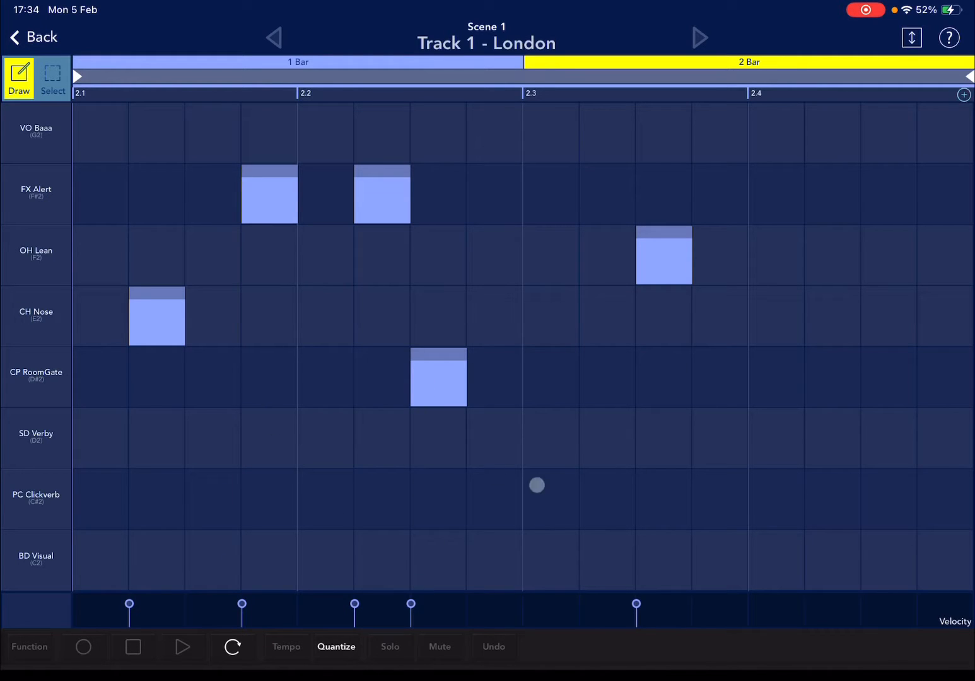
left_click_drag(537, 484, 301, 556)
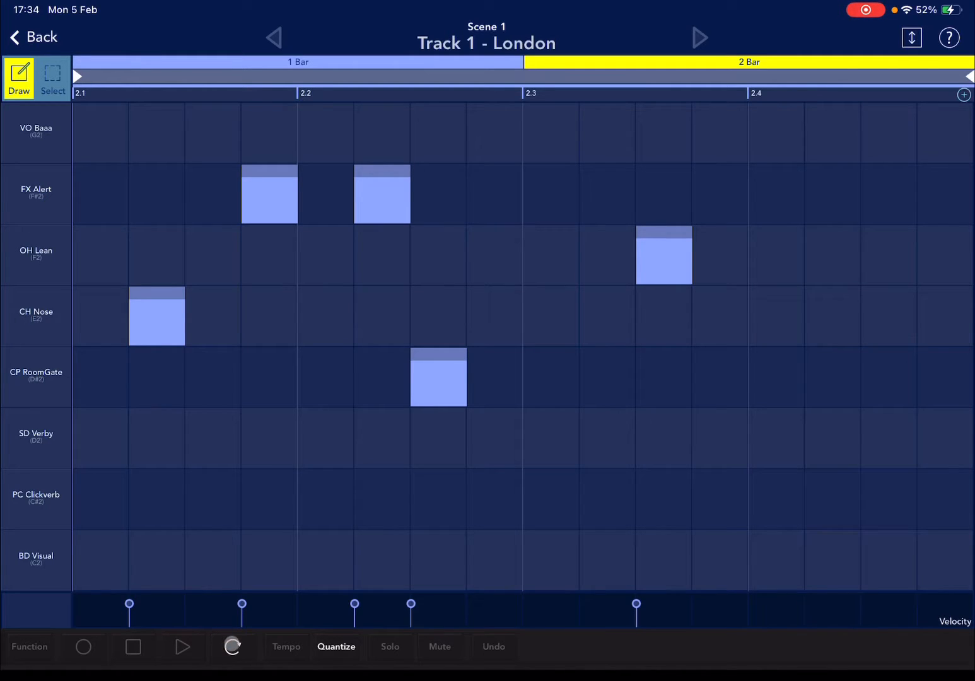
left_click(285, 646)
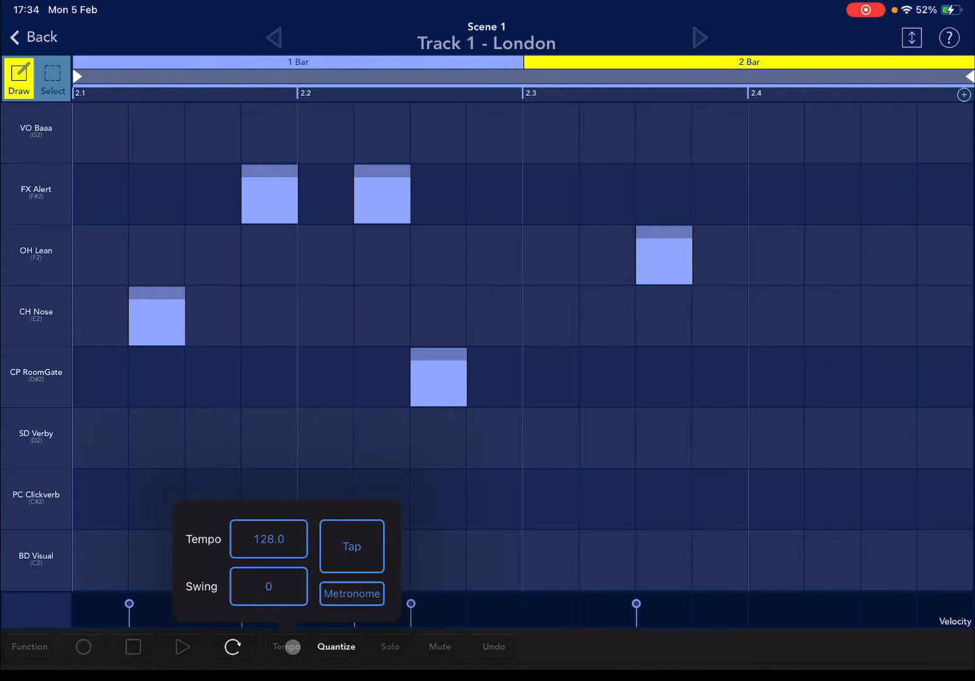
left_click(350, 547)
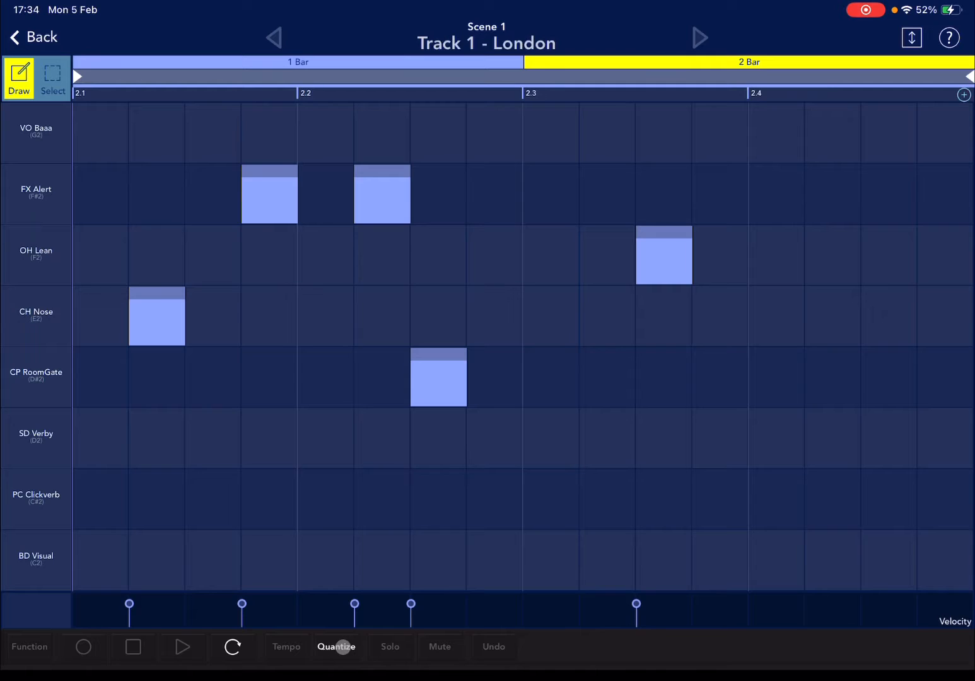
Step: Draw two long PC Clickverb notes across the first half of bar 2
left_click(345, 555)
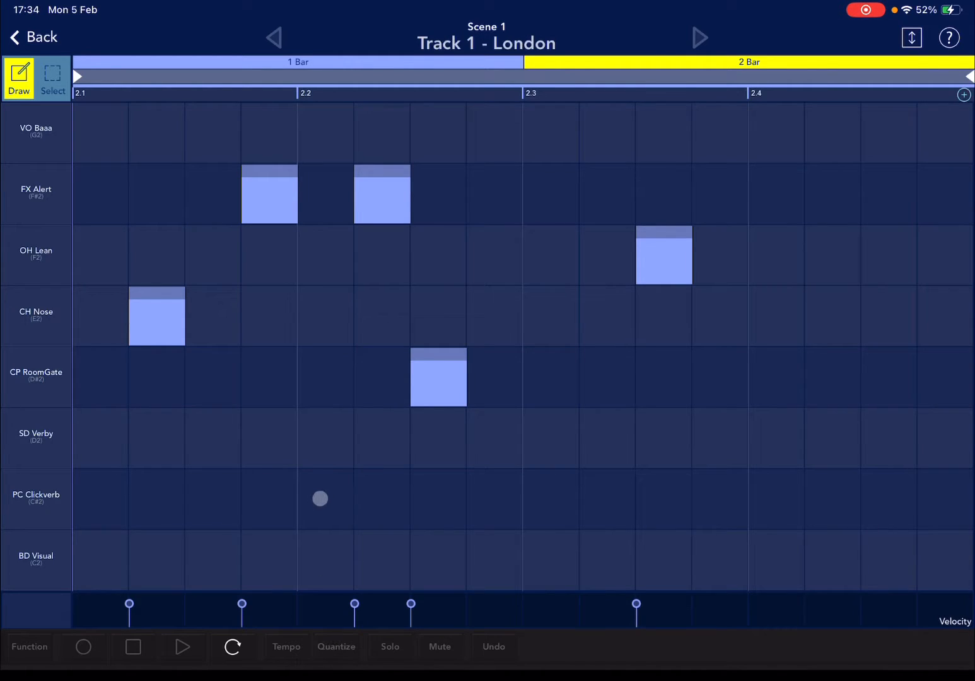
left_click_drag(320, 500, 451, 500)
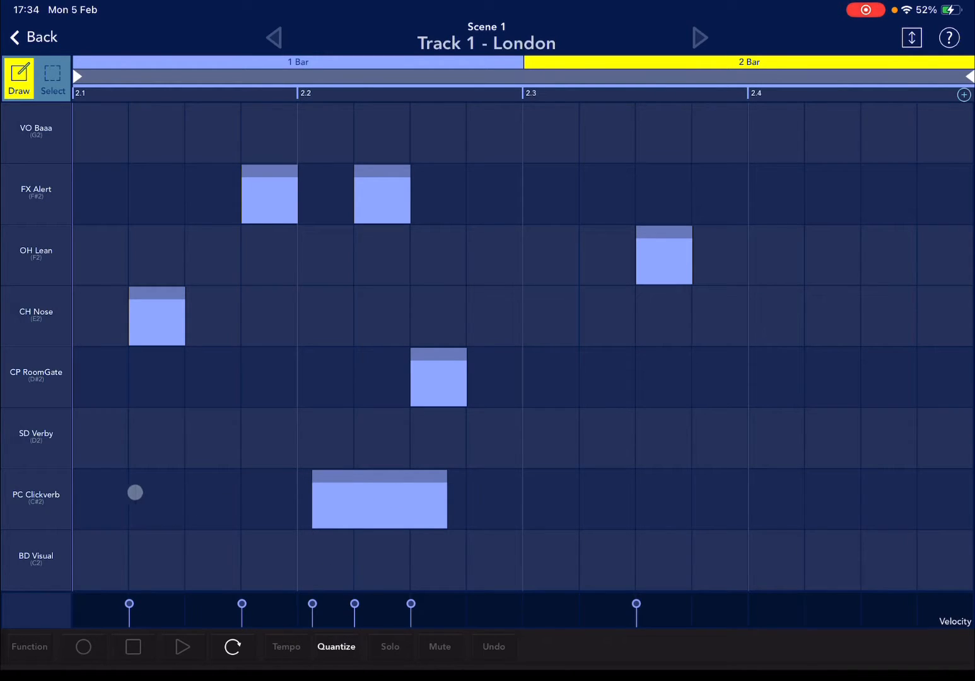
left_click_drag(134, 492, 234, 498)
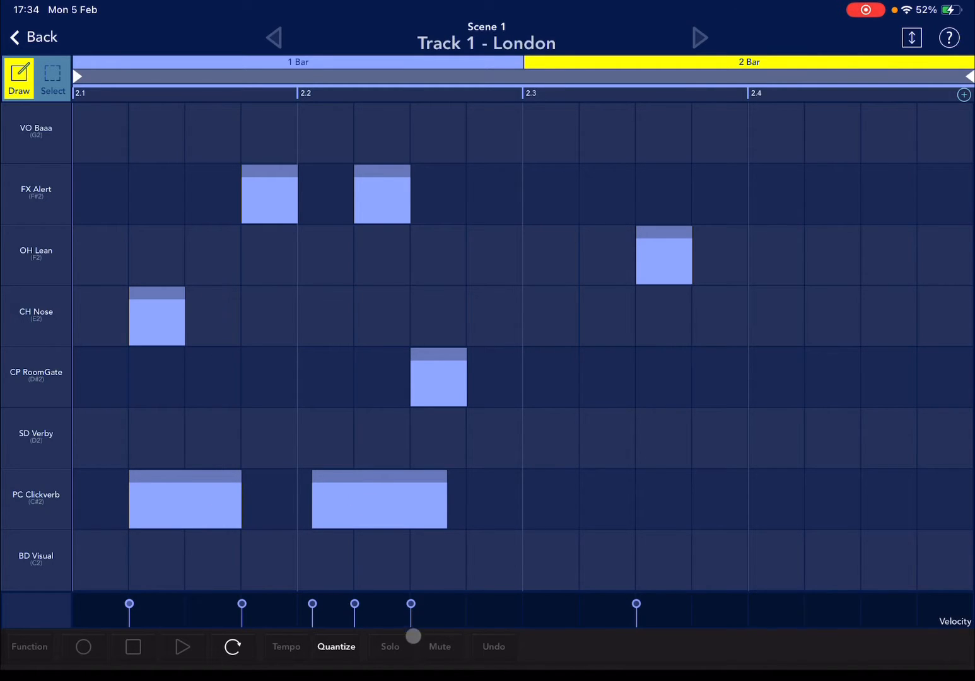
left_click(439, 646)
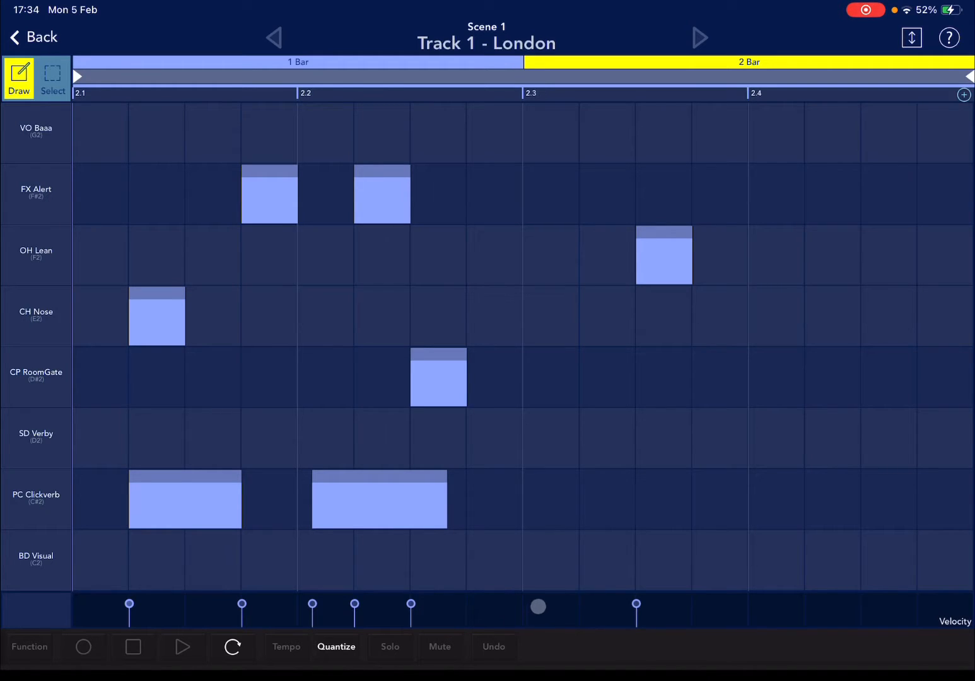
left_click_drag(537, 605, 502, 628)
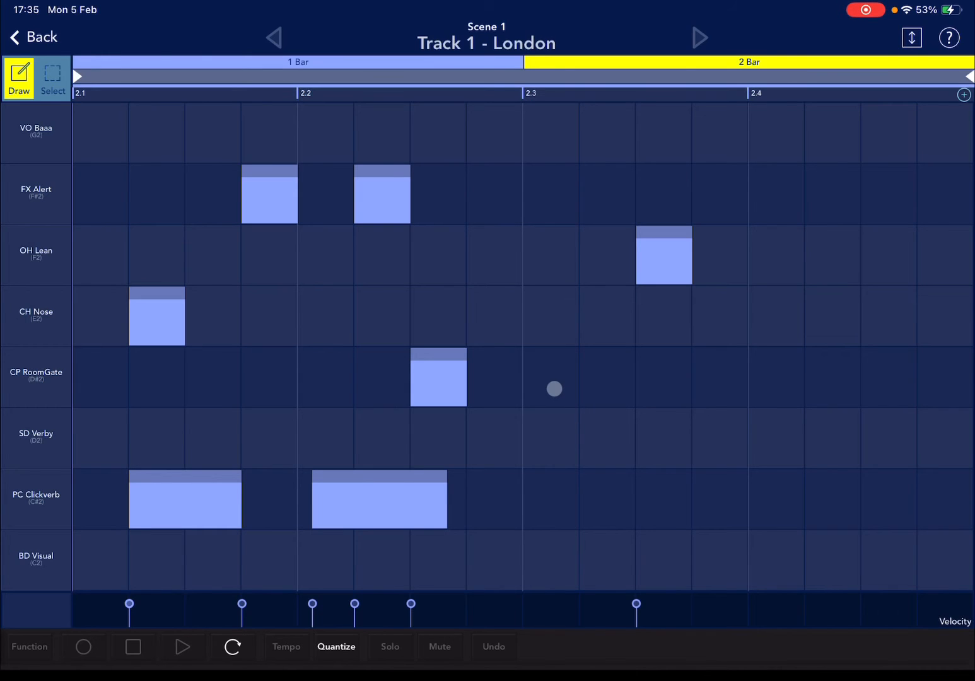
mouse_move(620, 318)
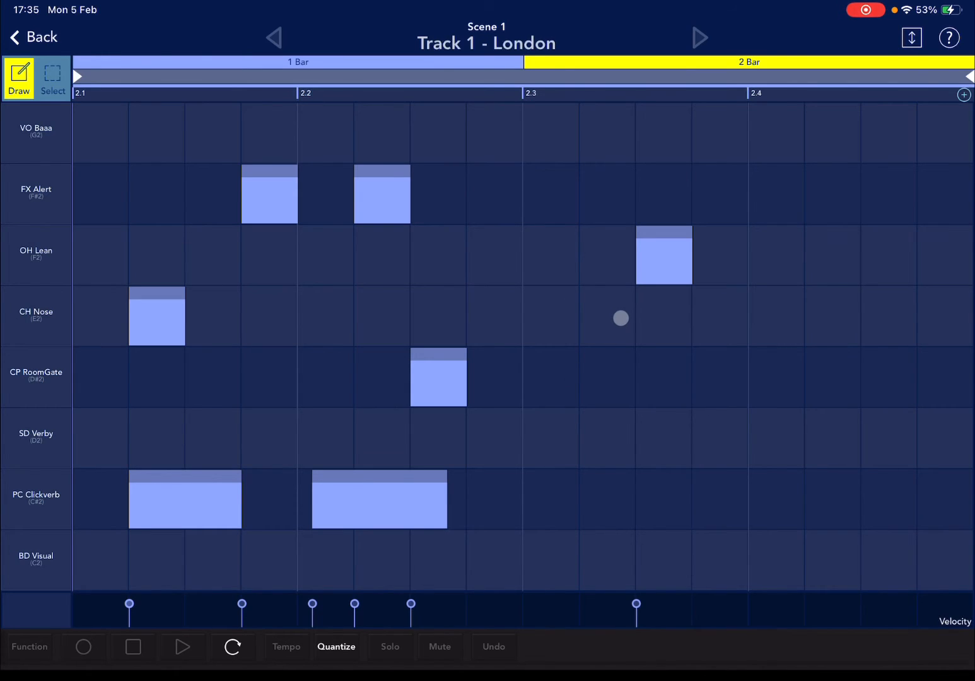